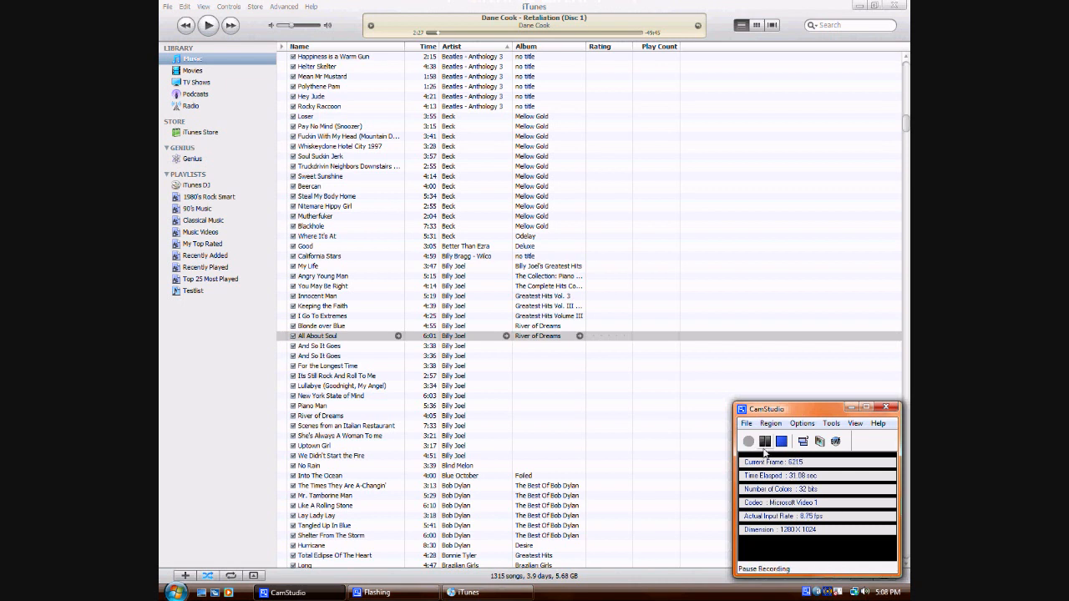
# - Decline the whole-CD import and create an AAC version of the track Chew Toy only
pyautogui.click(748, 441)
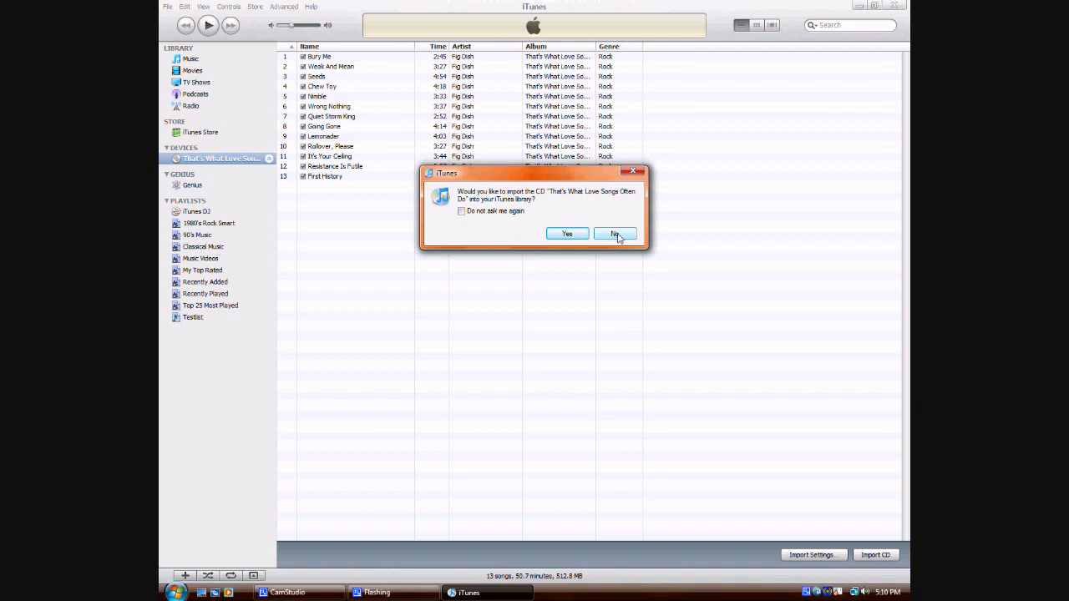
pyautogui.click(615, 234)
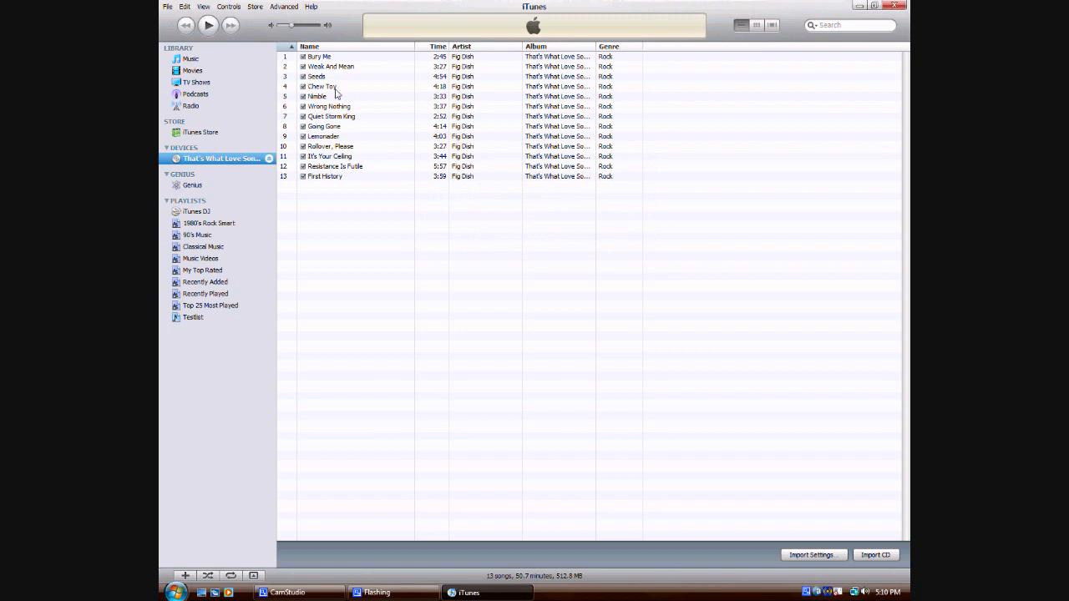
pyautogui.rightClick(321, 87)
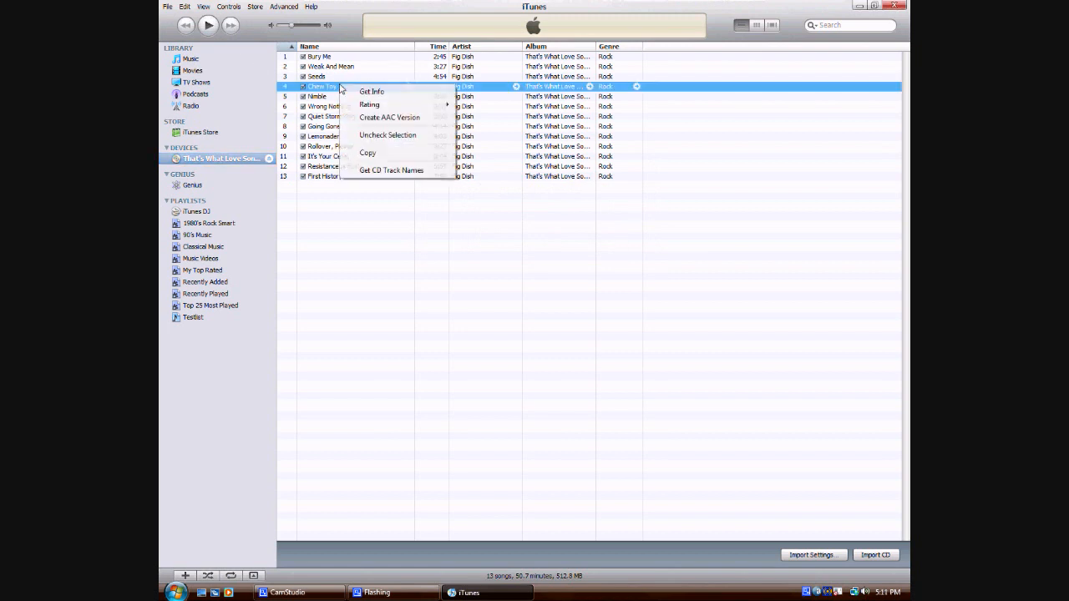
pyautogui.click(389, 117)
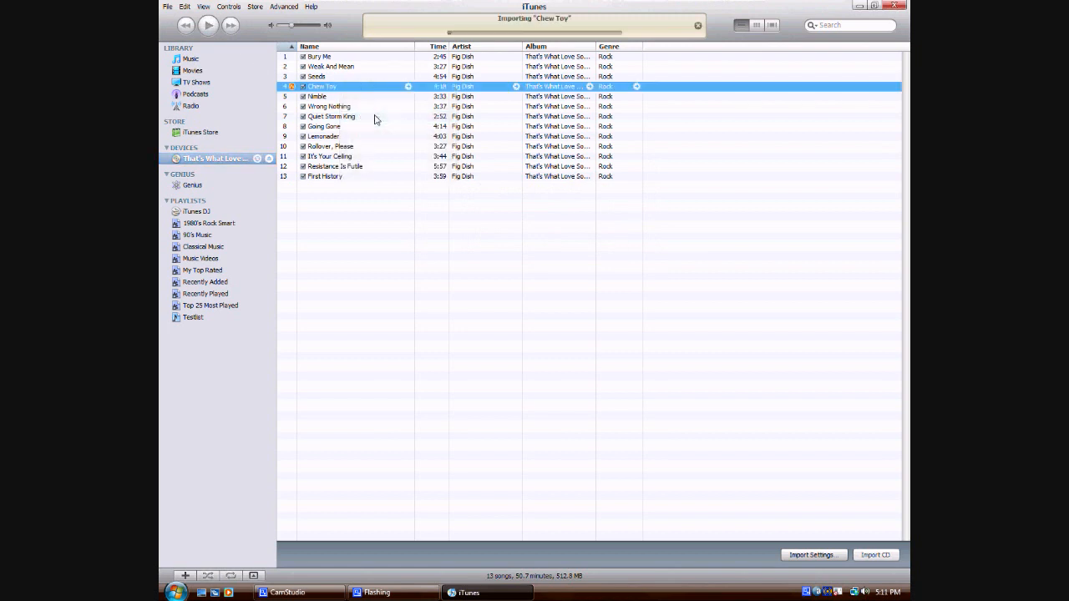
pyautogui.moveTo(294, 93)
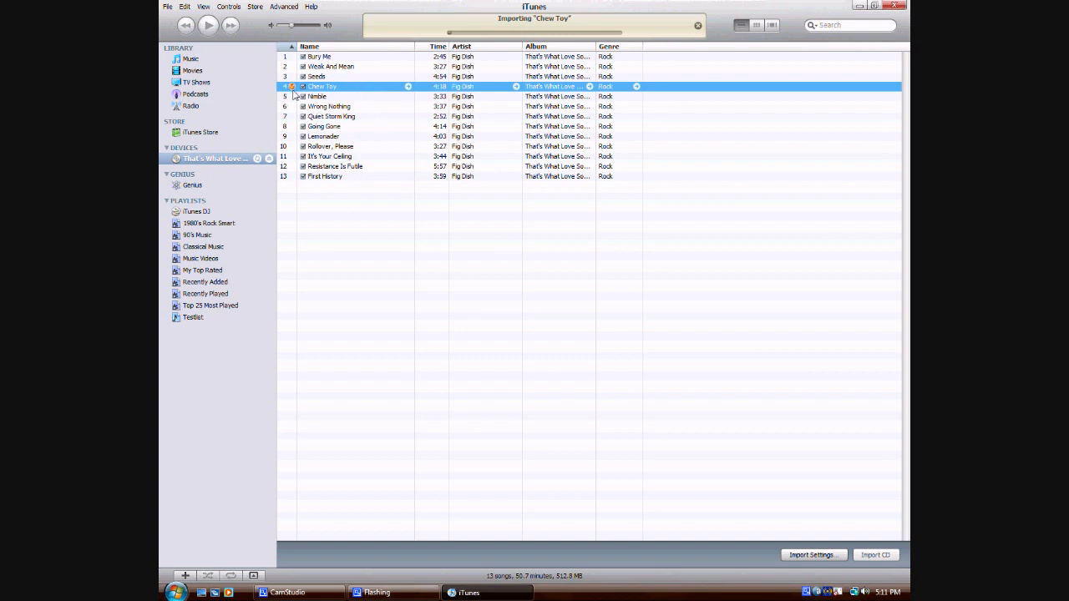
pyautogui.moveTo(320, 87)
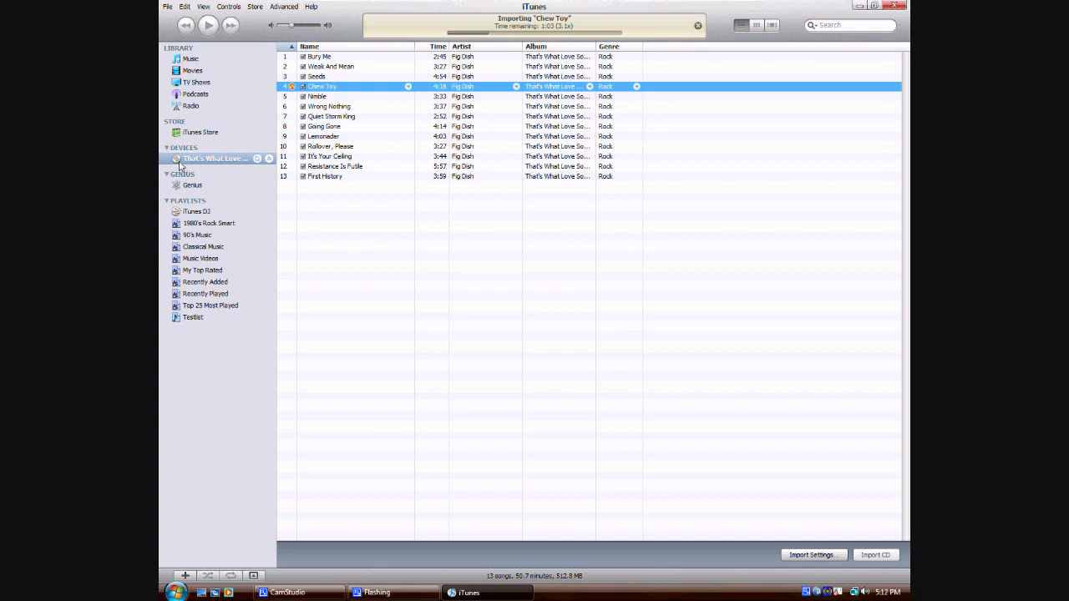
pyautogui.moveTo(202, 168)
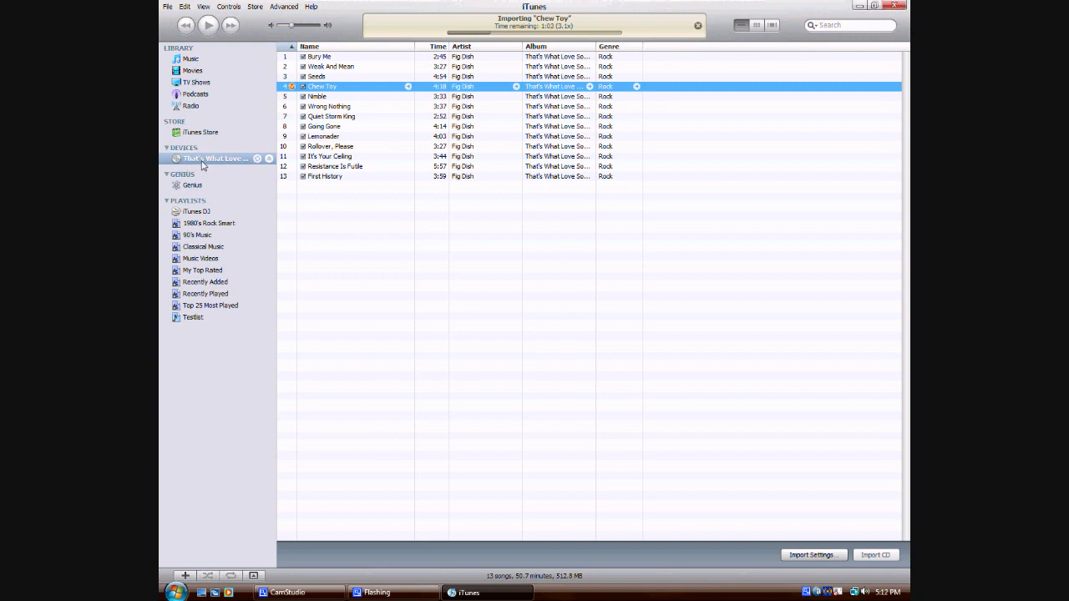
pyautogui.moveTo(241, 164)
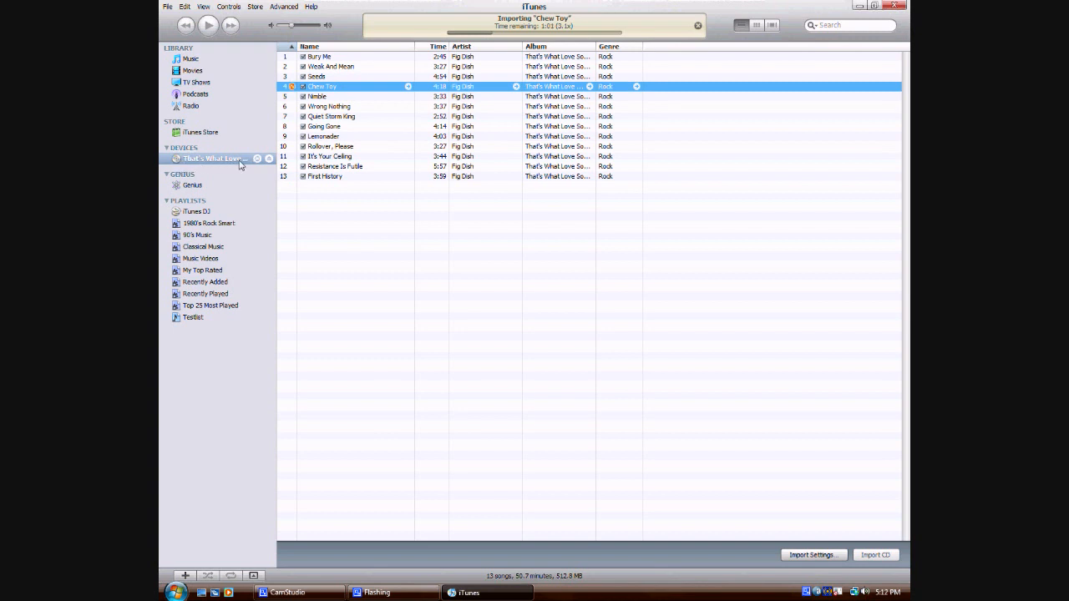
pyautogui.moveTo(259, 165)
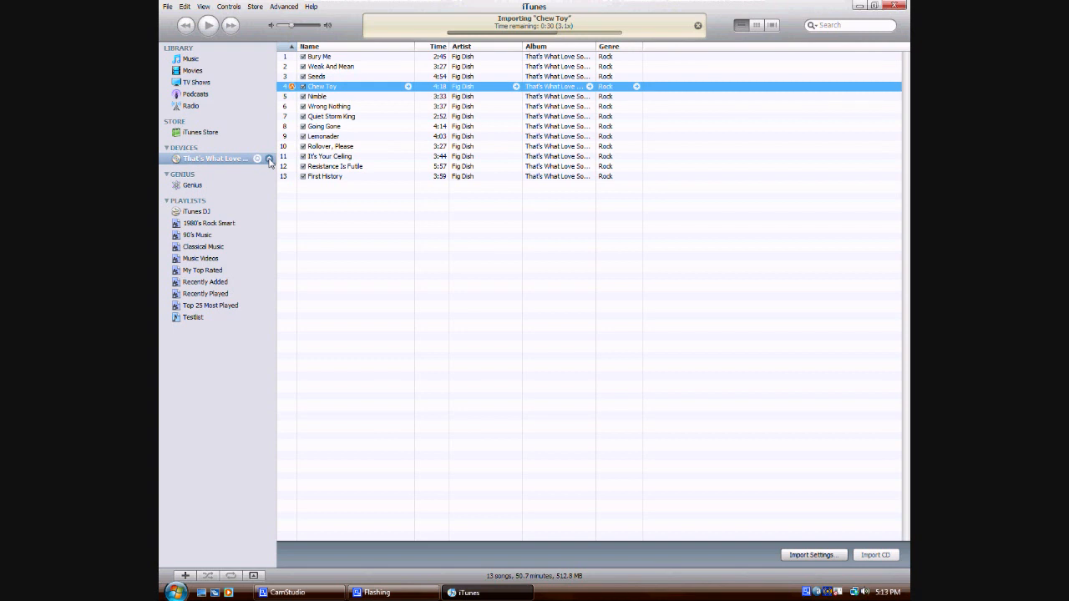
# - Bring up the Import Settings dialog showing the AAC encoder at iTunes Plus
pyautogui.click(811, 555)
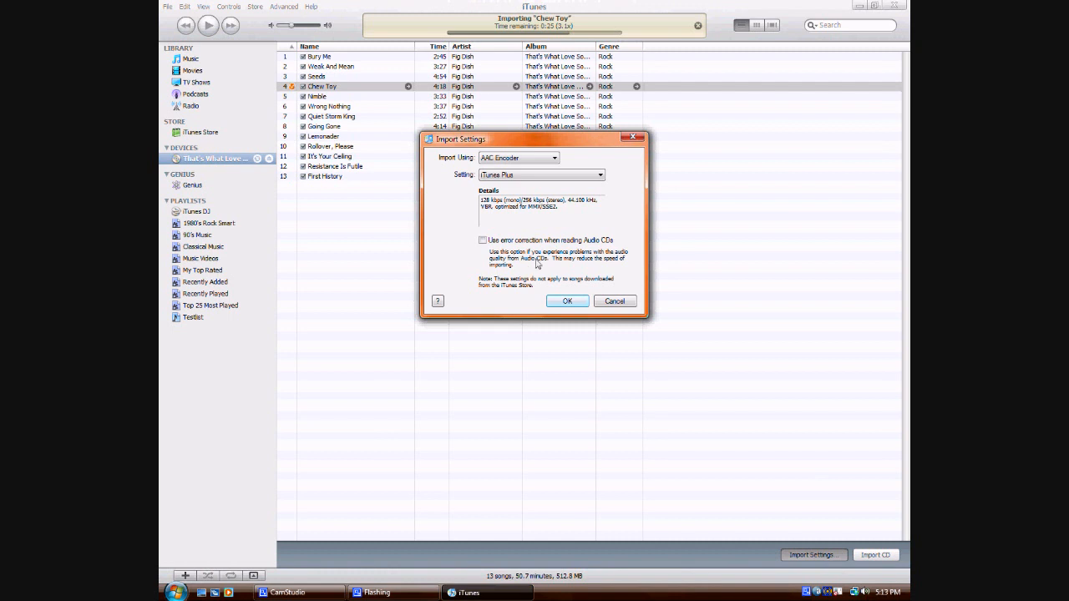
# - Switch CD imports to the MP3 Encoder at Good Quality (128 kbps) and confirm
pyautogui.click(518, 157)
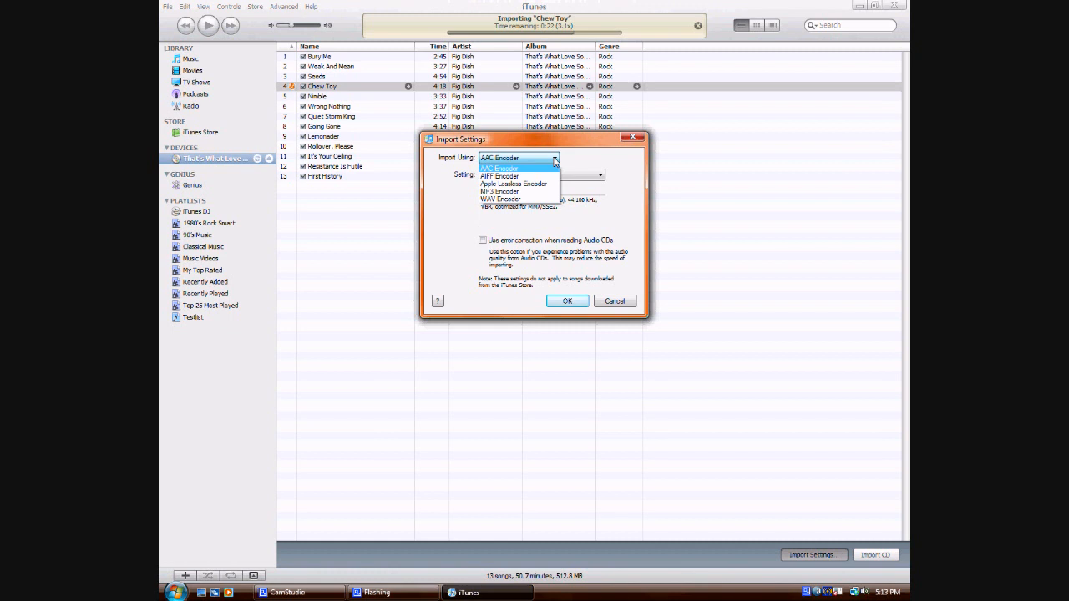
pyautogui.moveTo(541, 191)
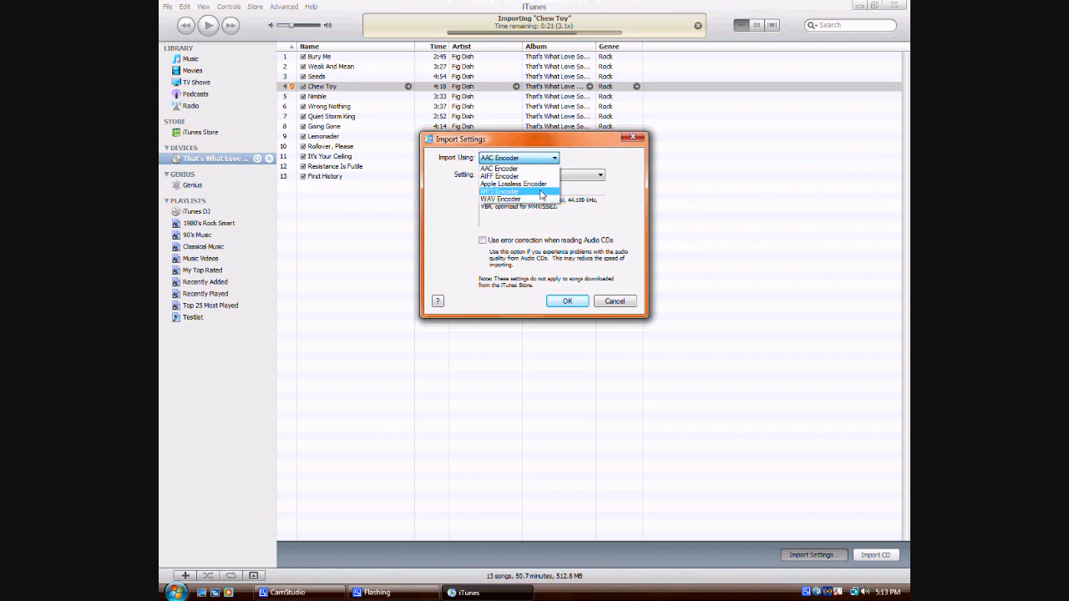
pyautogui.click(500, 190)
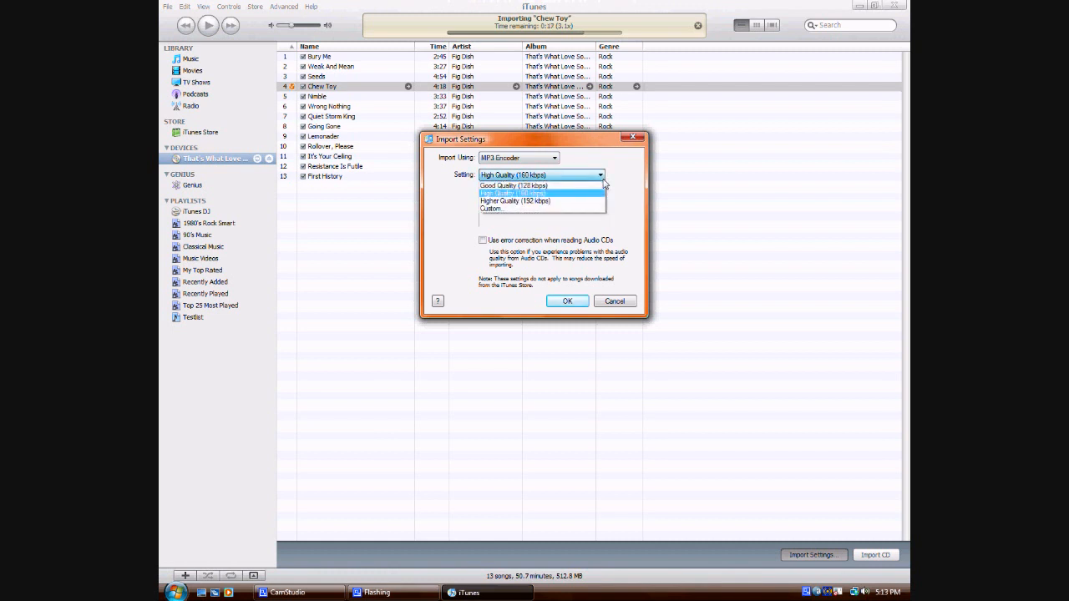
pyautogui.moveTo(514, 186)
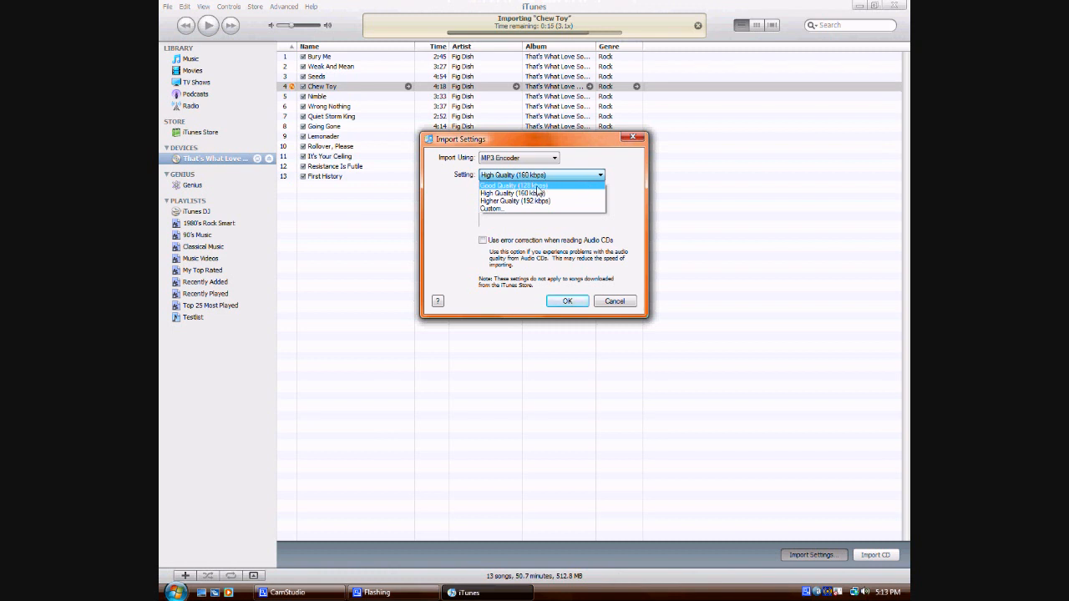
pyautogui.click(513, 186)
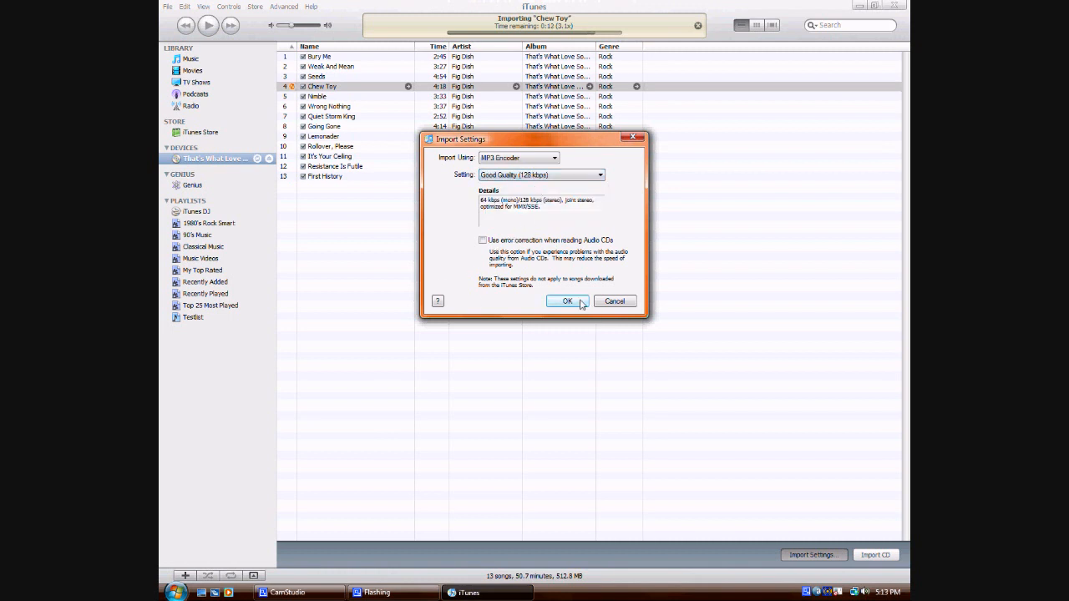
pyautogui.click(568, 301)
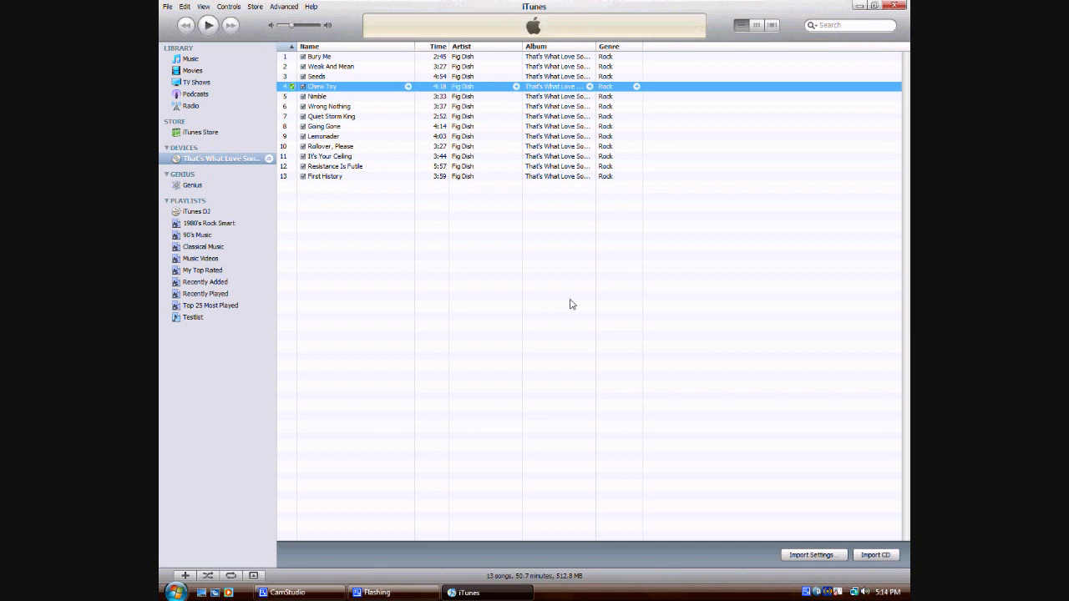
pyautogui.moveTo(332, 142)
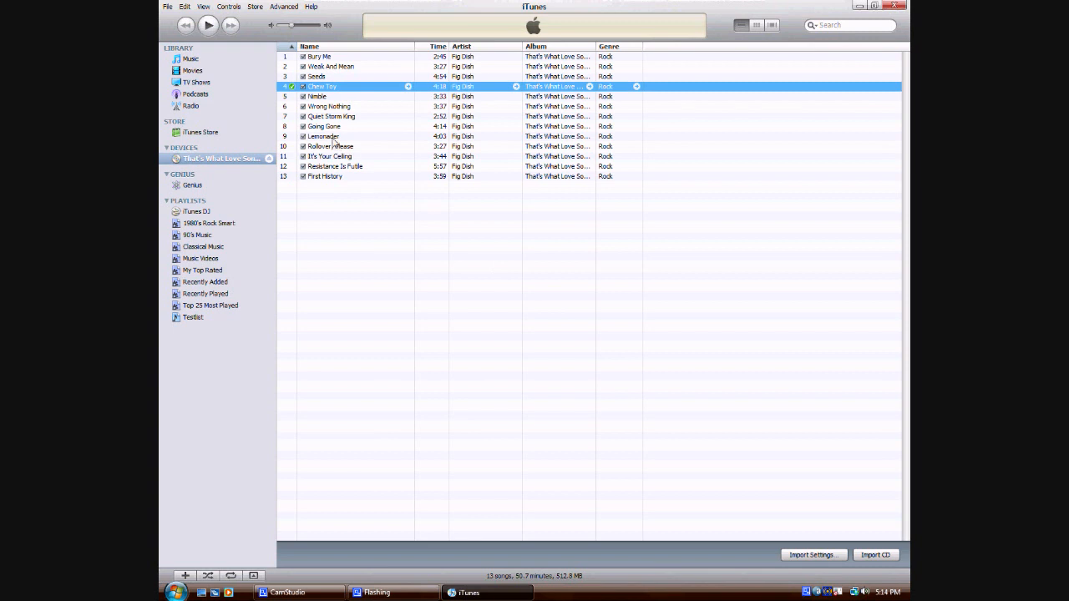
# - Bring up the context options for the CD track Lemonade
pyautogui.rightClick(324, 137)
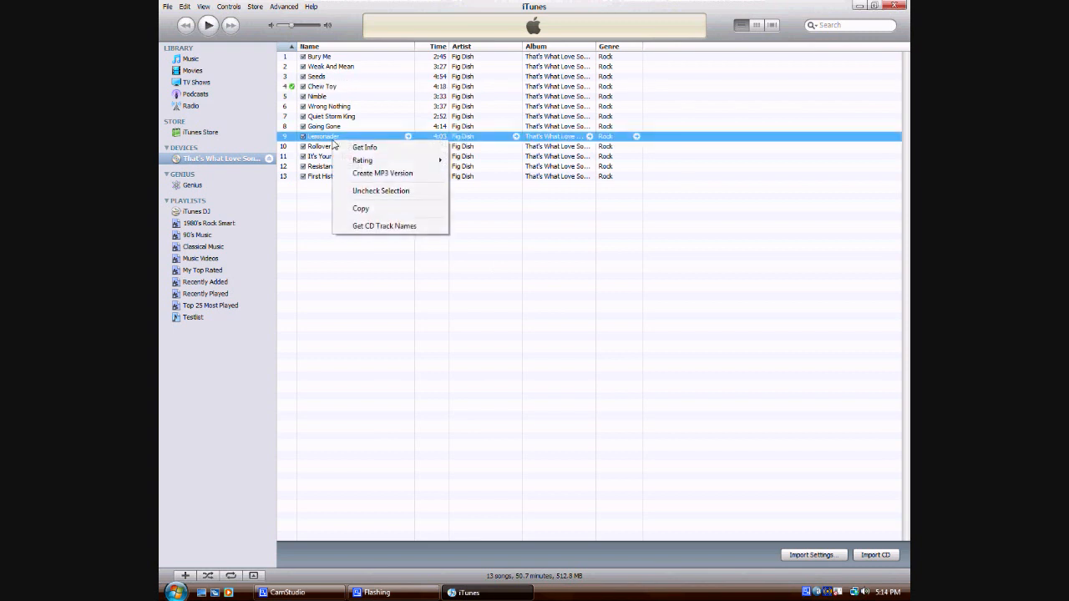
pyautogui.moveTo(369, 177)
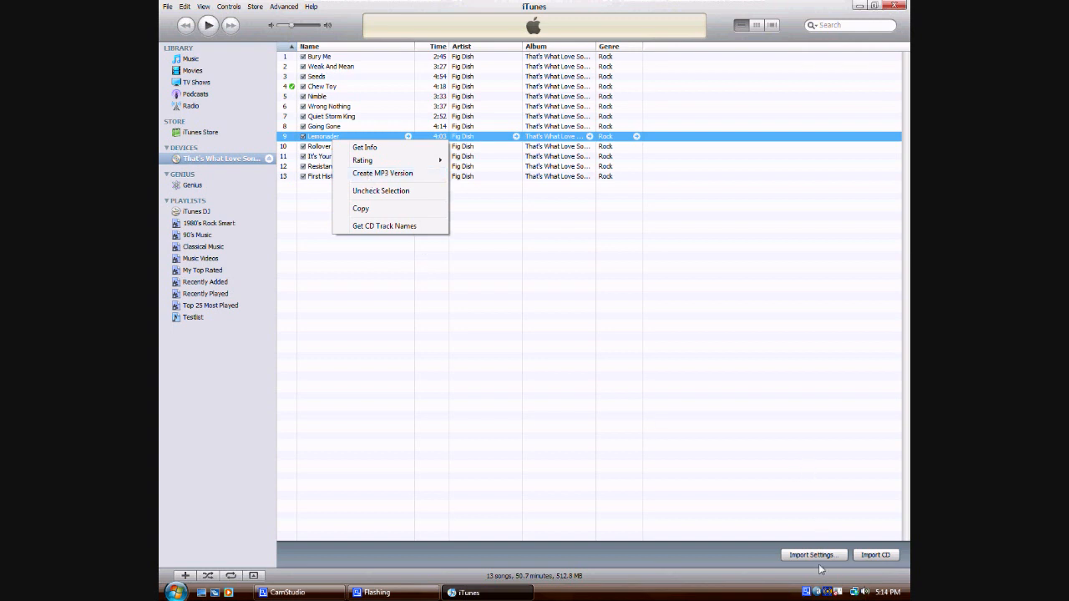
pyautogui.moveTo(806, 558)
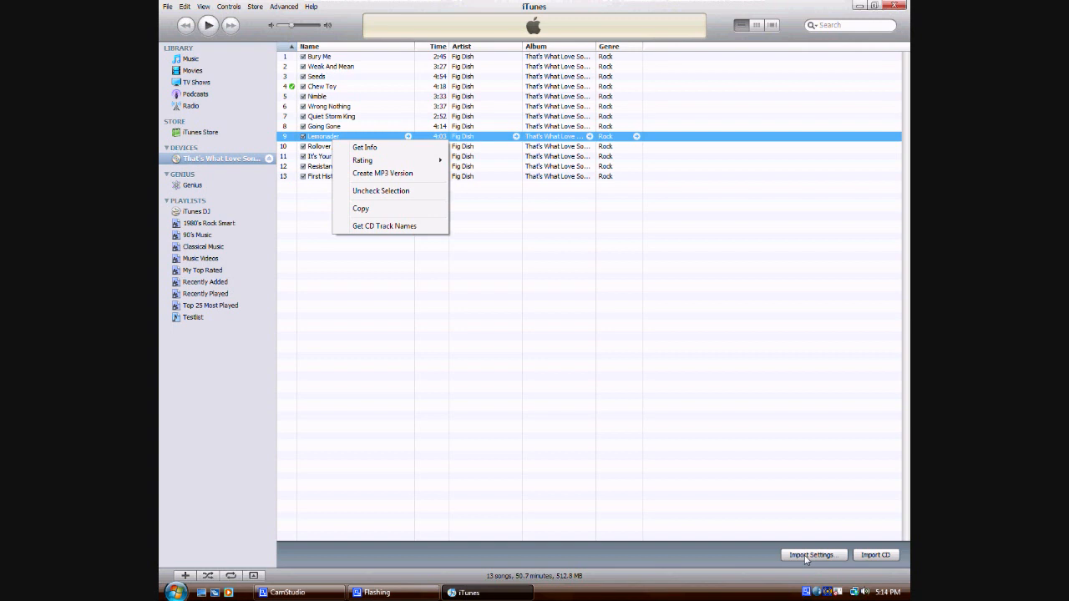
# - Recheck the import settings, keeping the MP3 encoder, and close the dialog
pyautogui.click(812, 555)
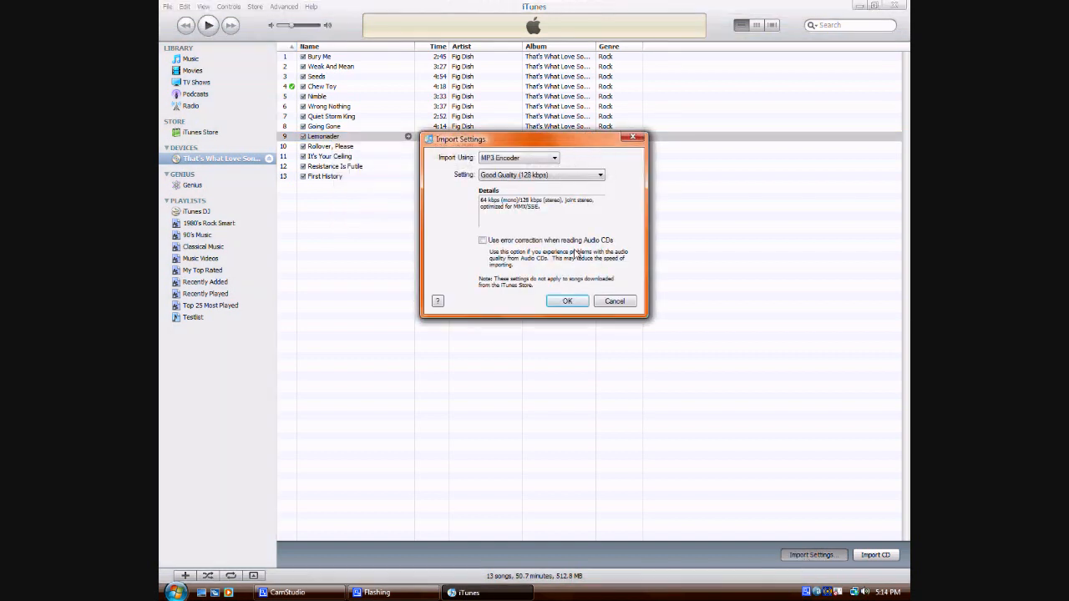
pyautogui.click(518, 157)
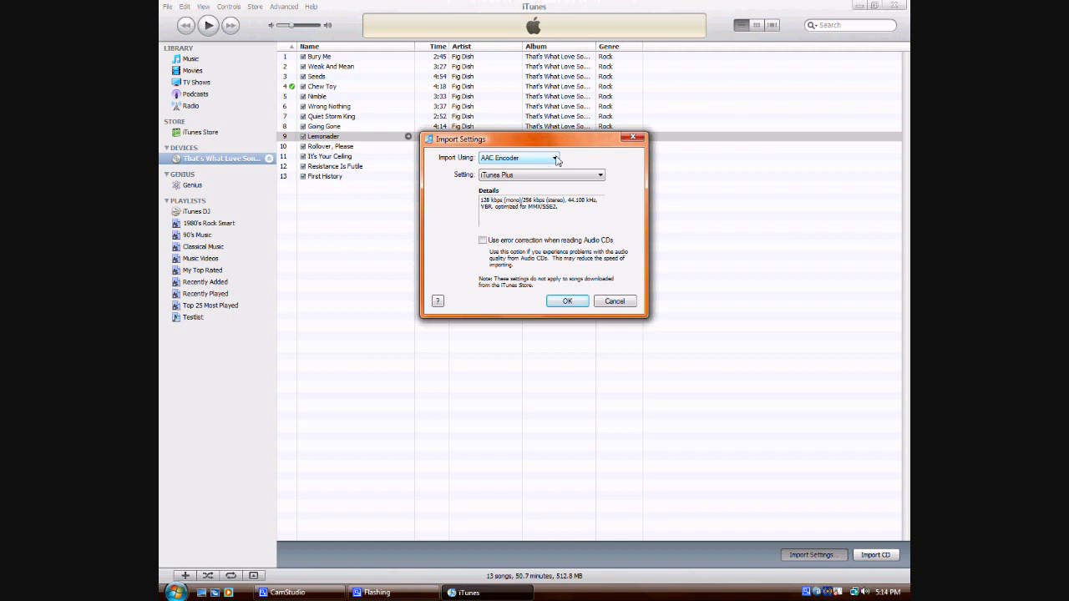
pyautogui.click(517, 157)
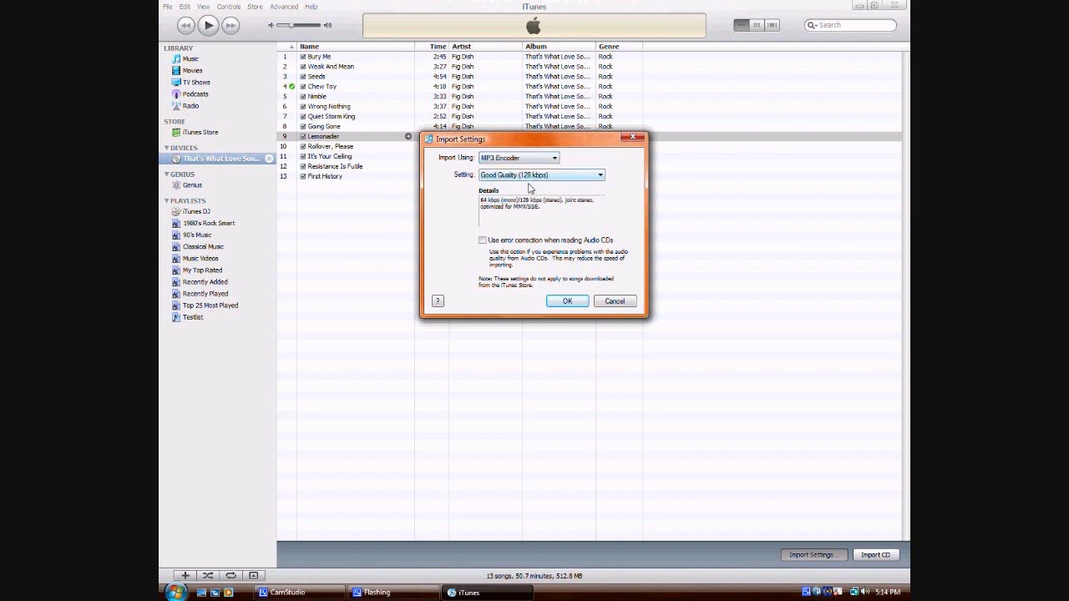
pyautogui.click(568, 301)
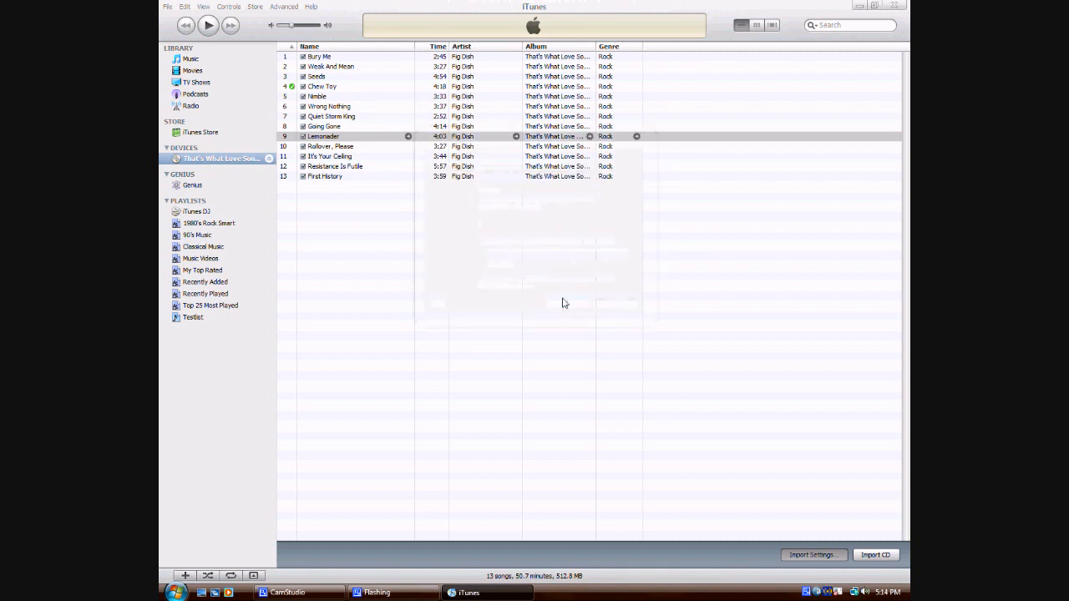
# - Create an MP3 version of the track Lemonade from the CD
pyautogui.rightClick(324, 137)
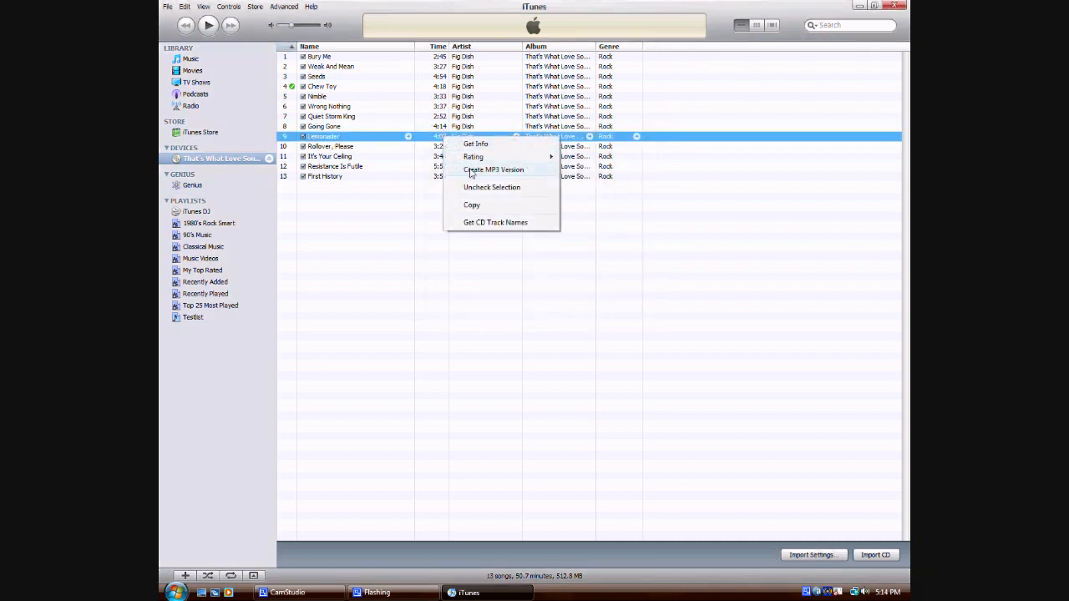
pyautogui.click(493, 170)
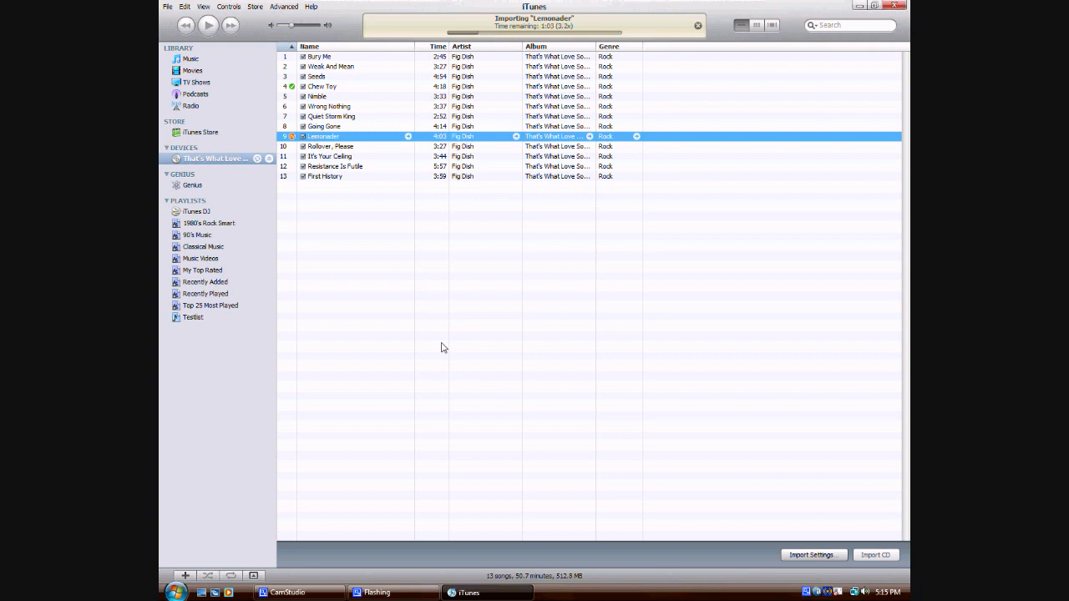
pyautogui.moveTo(454, 378)
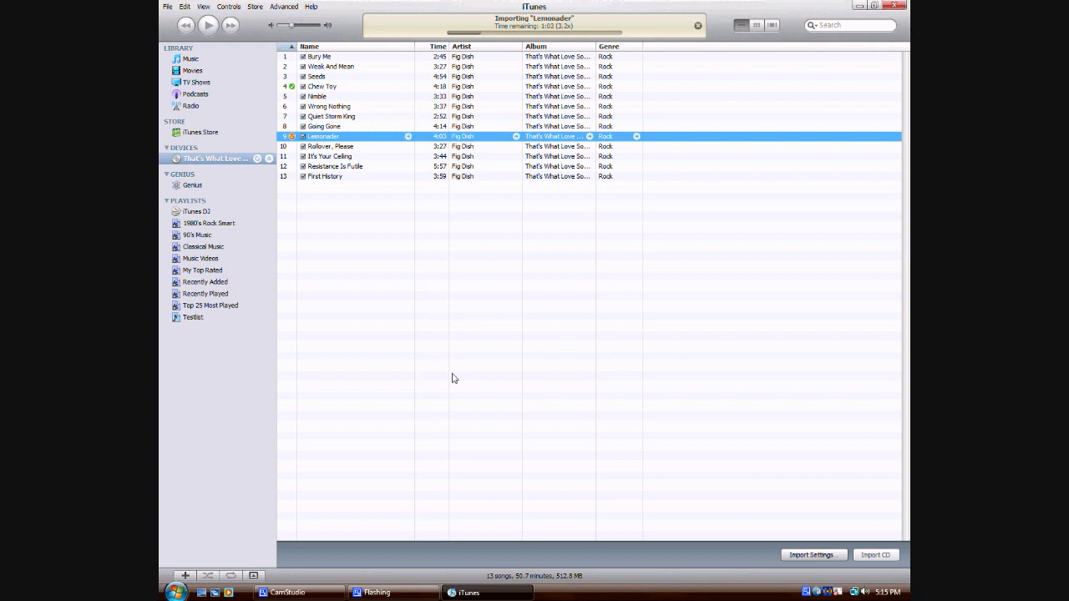
pyautogui.moveTo(401, 469)
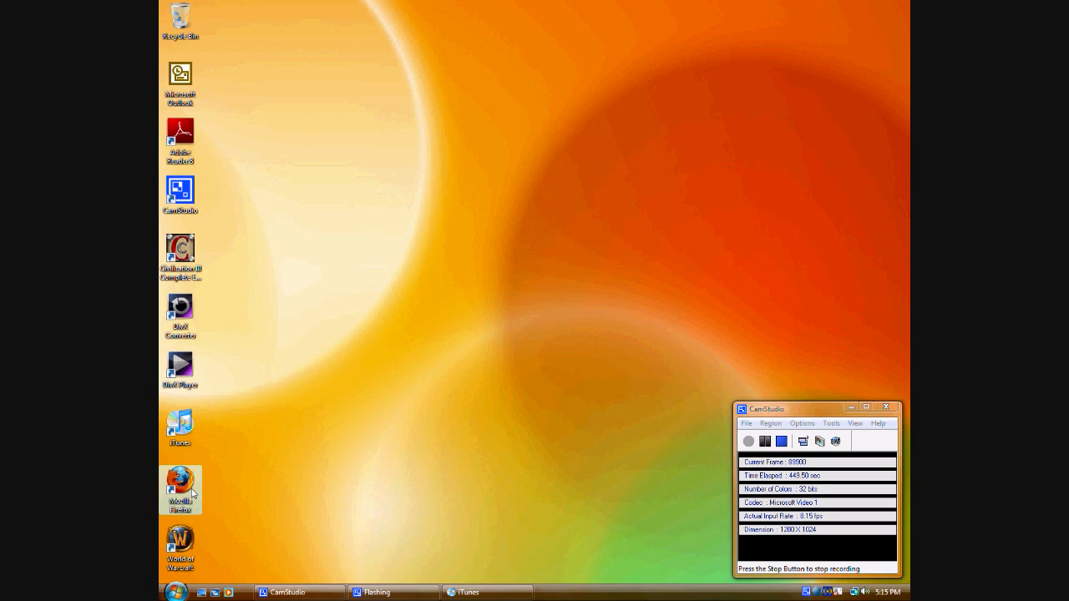
pyautogui.moveTo(180, 488)
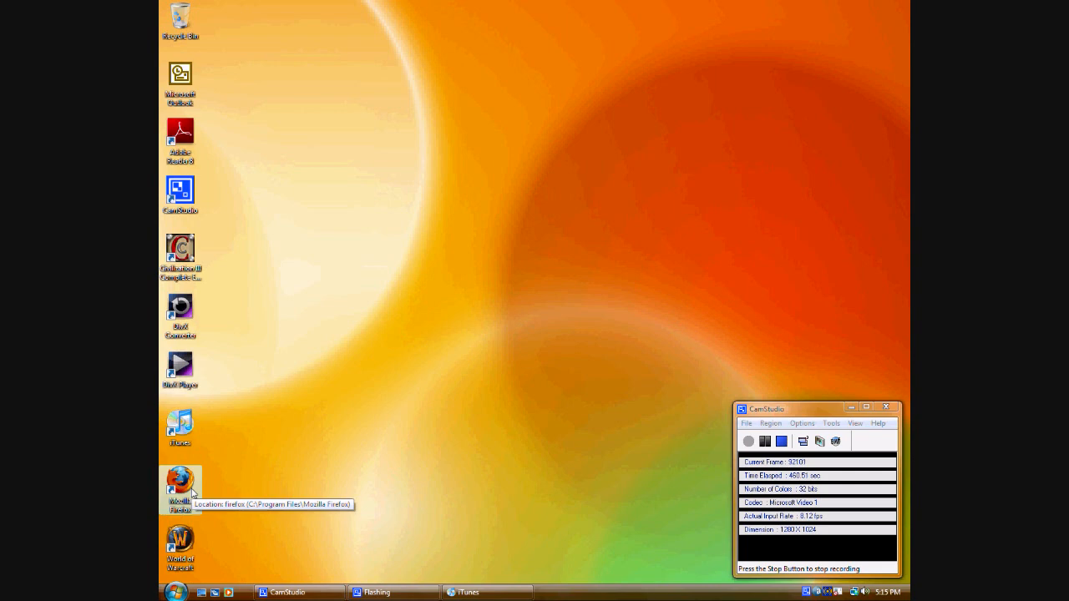
# - Launch Mozilla Firefox from the desktop shortcut to its start page
pyautogui.doubleClick(180, 483)
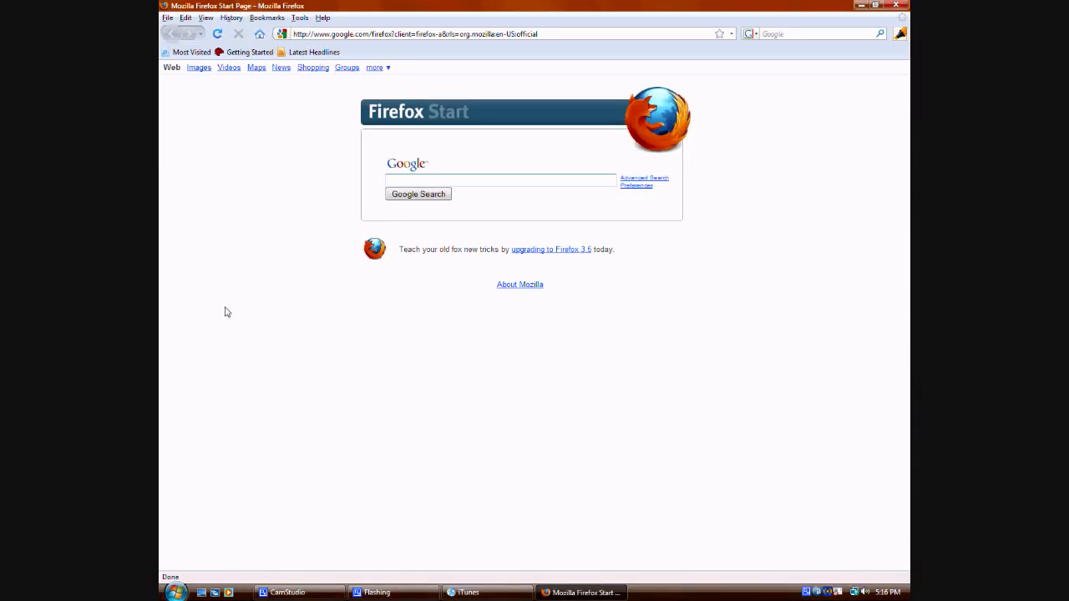
# - Run a Google search for 'ipod shuffle' from the Firefox start page
pyautogui.write('ip')
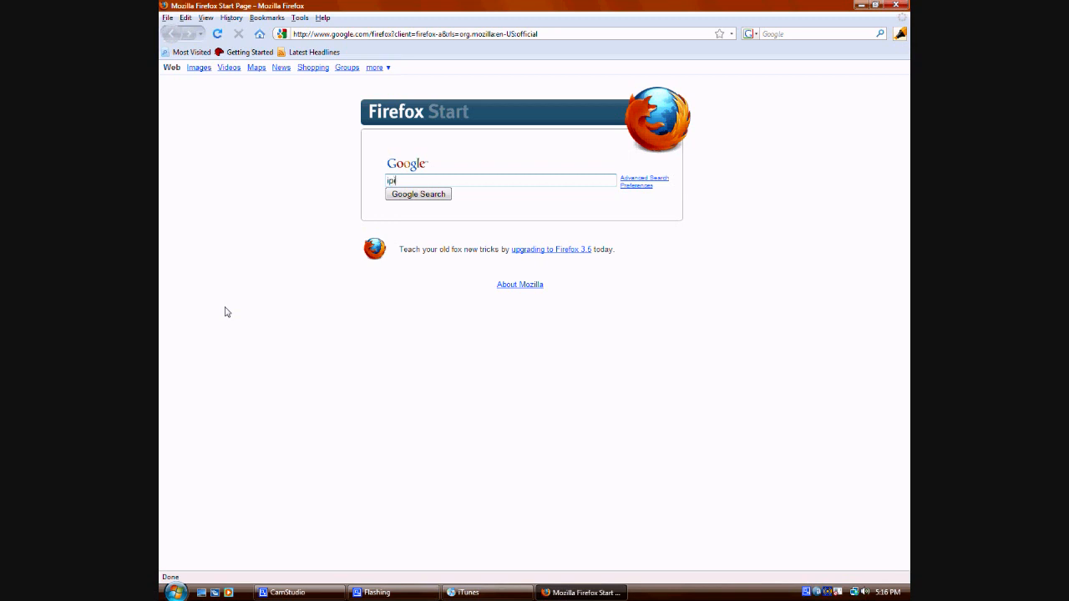
pyautogui.write('od shuffle')
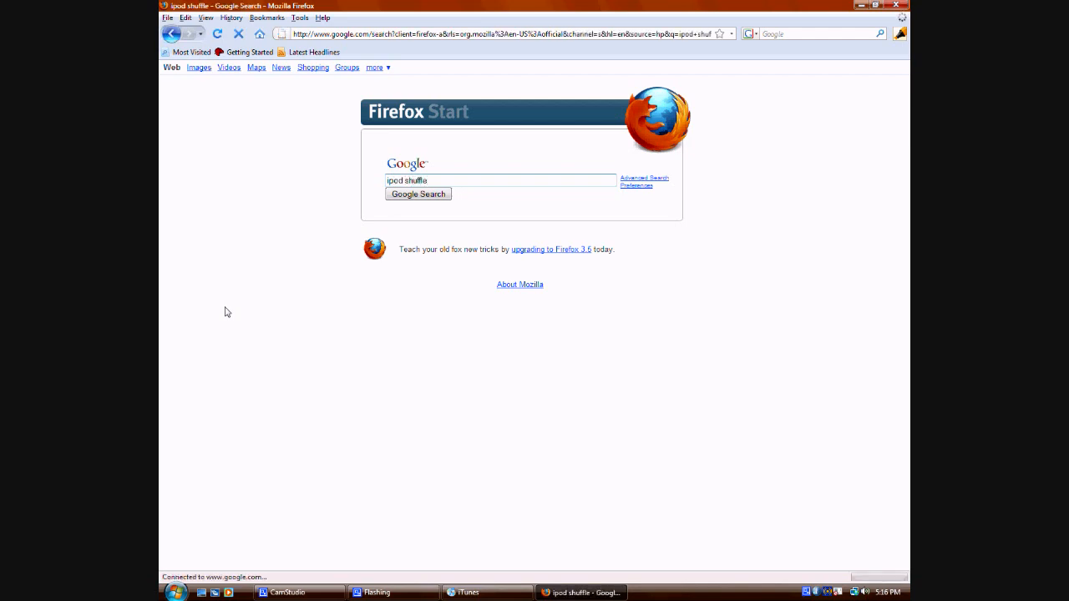
pyautogui.click(417, 194)
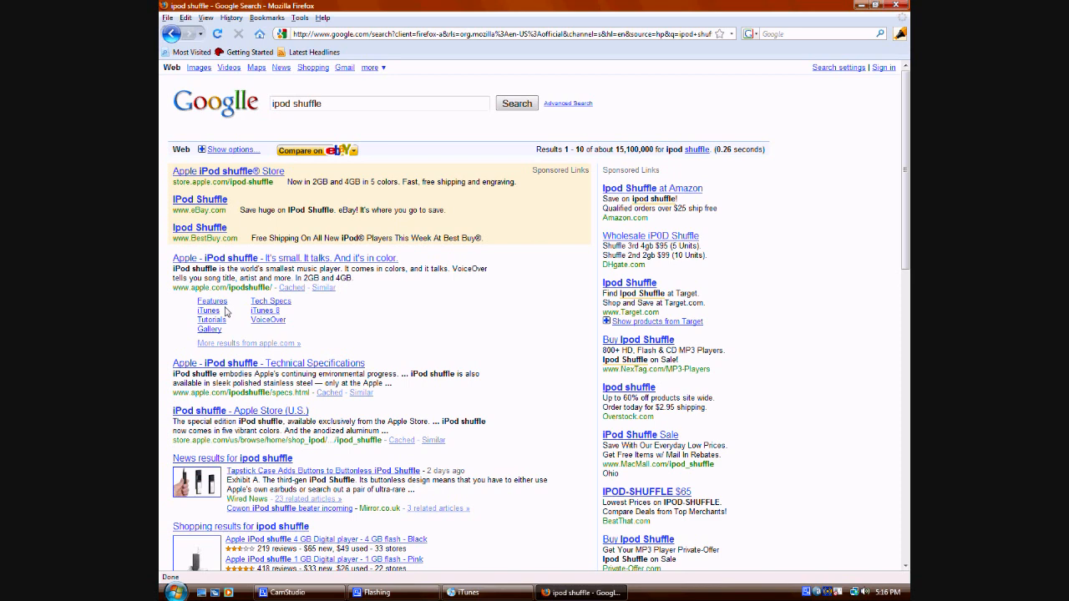
# - Open Apple's iPod shuffle product page from the Google results
pyautogui.click(257, 257)
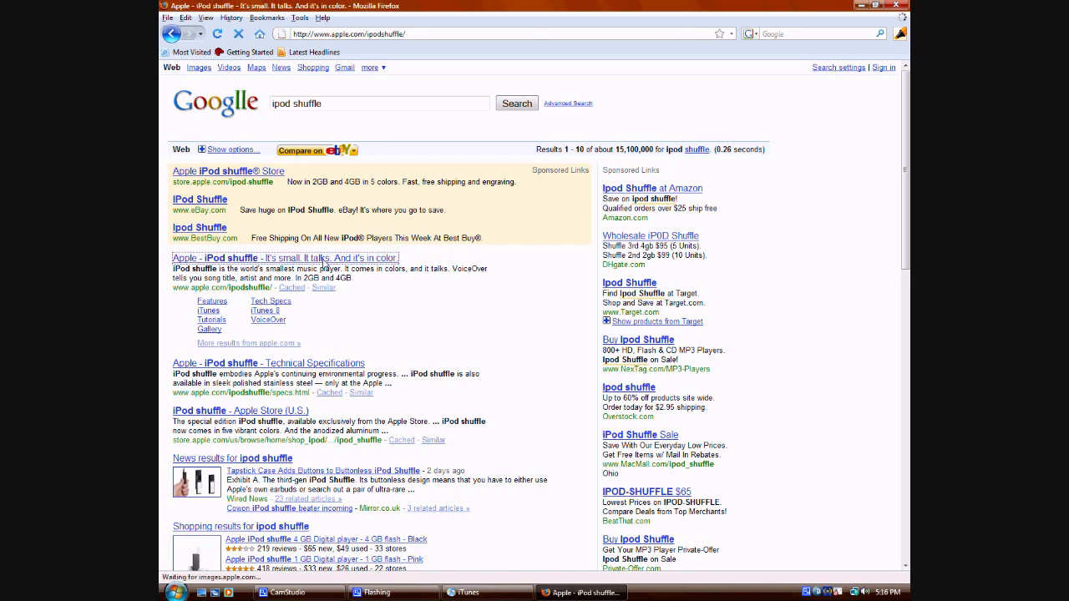
pyautogui.click(252, 257)
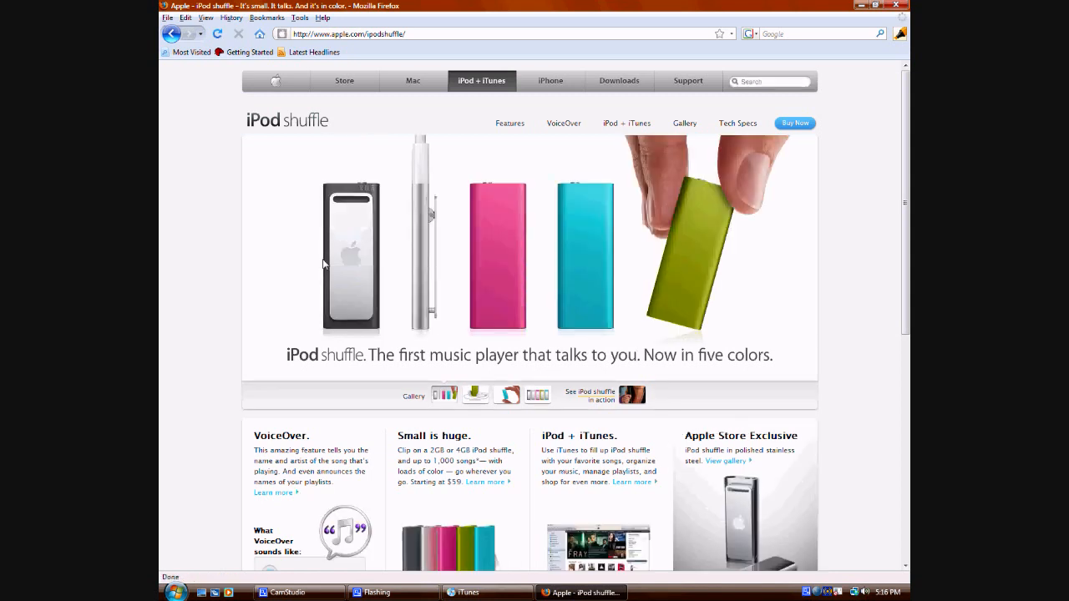
pyautogui.moveTo(492, 324)
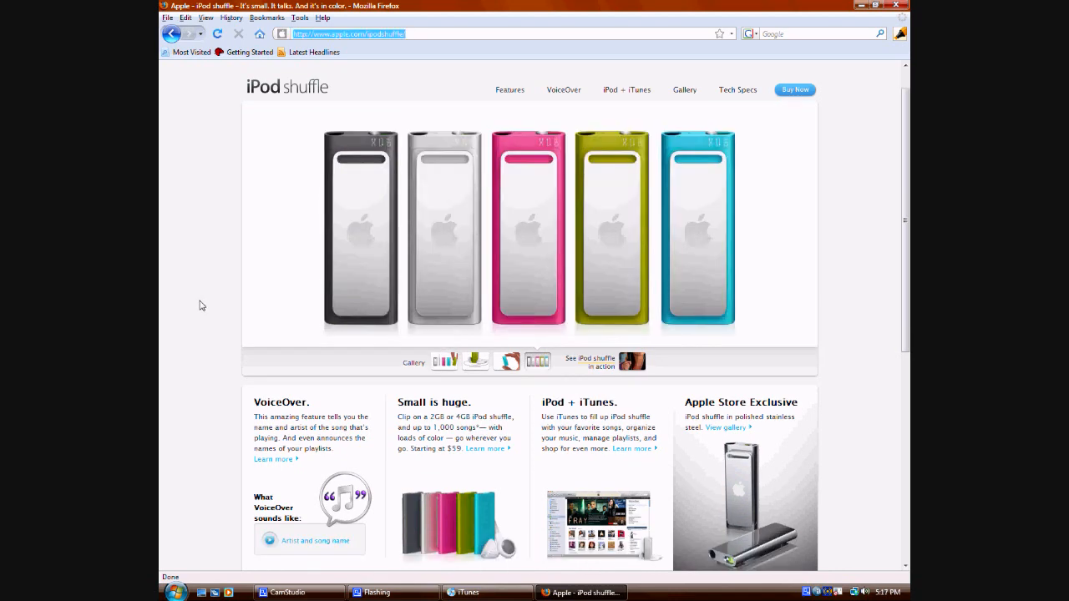
# - View the iPod shuffle Tech Specs, scrolling down to the In the box section
pyautogui.click(736, 91)
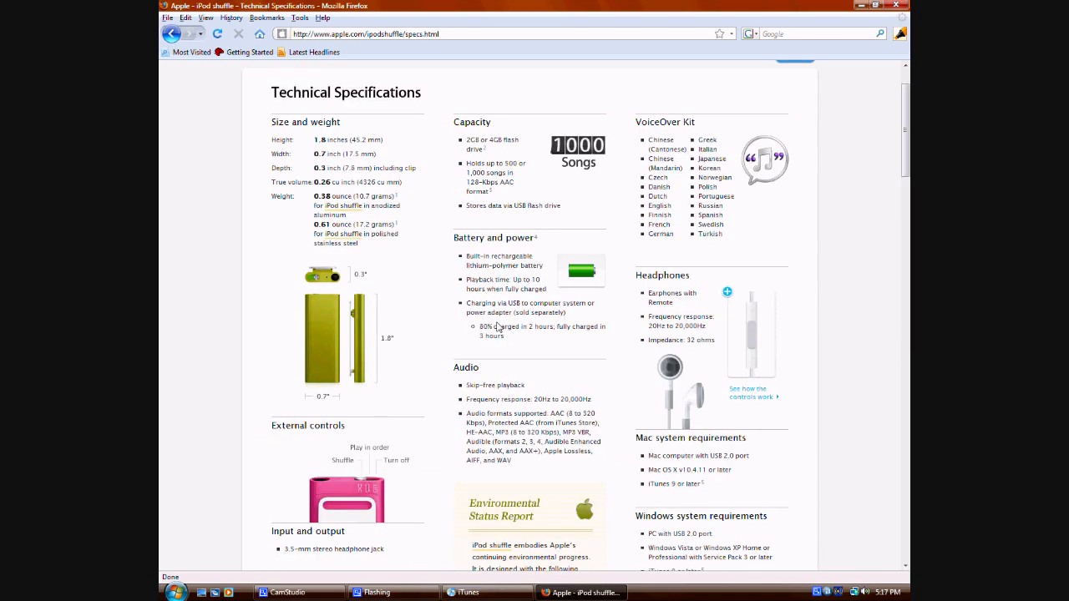
pyautogui.scroll(-3)
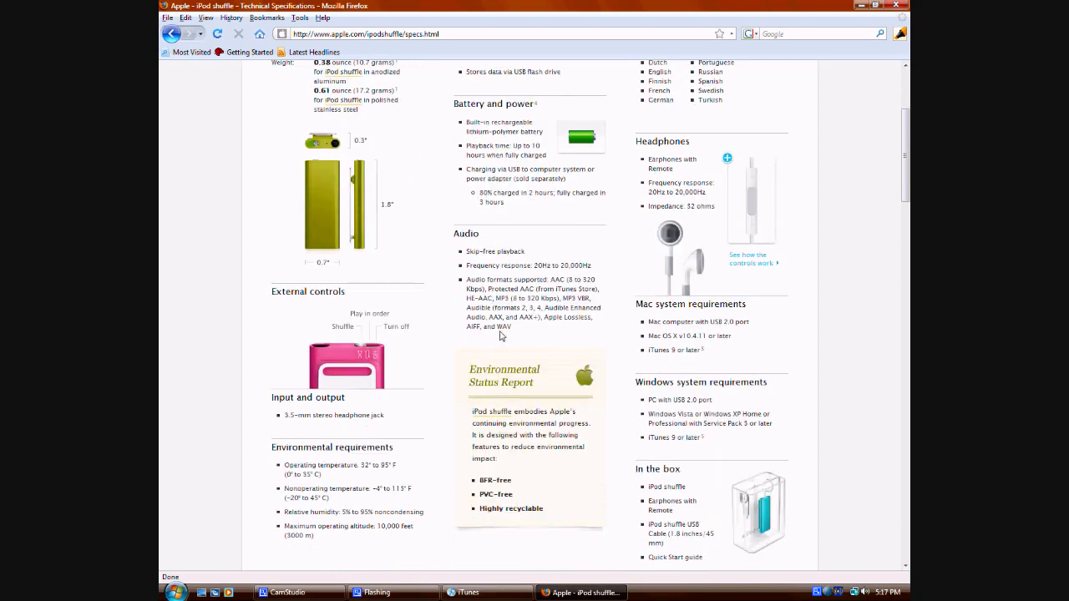
pyautogui.scroll(-3)
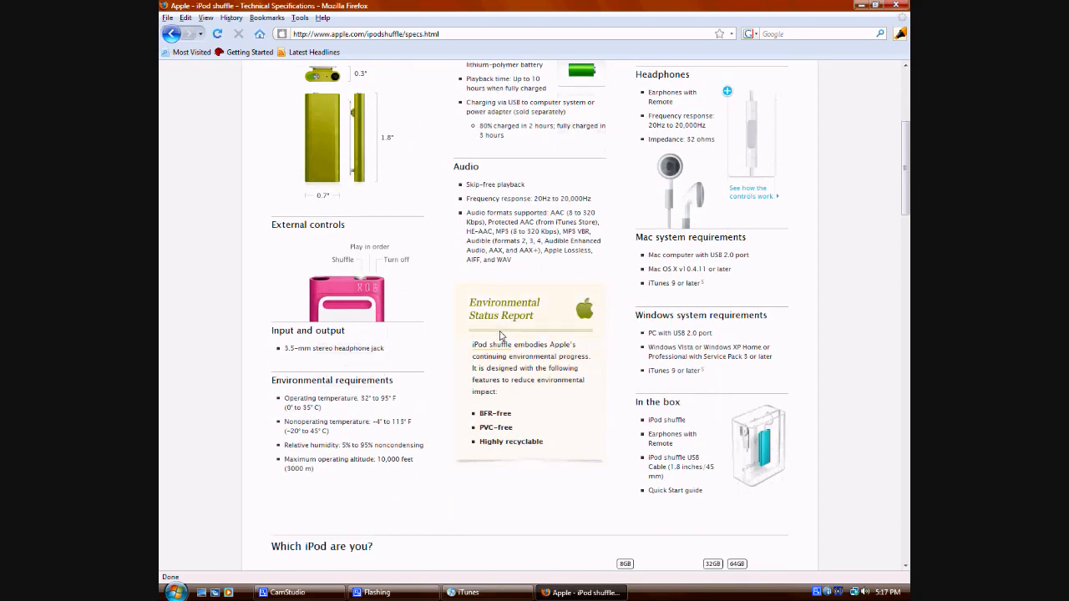
pyautogui.moveTo(708, 471)
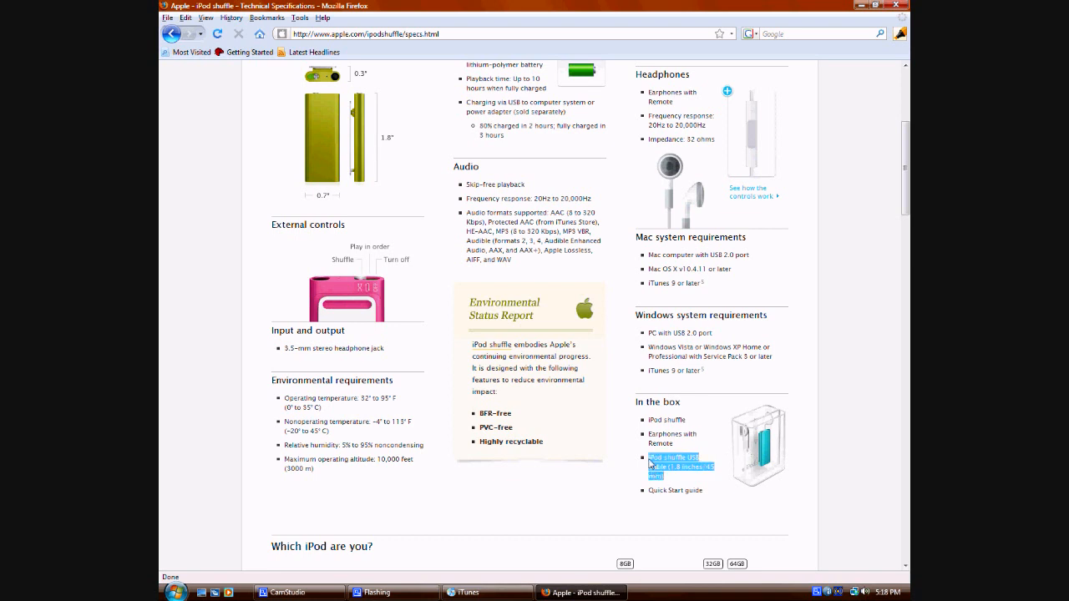
pyautogui.scroll(3)
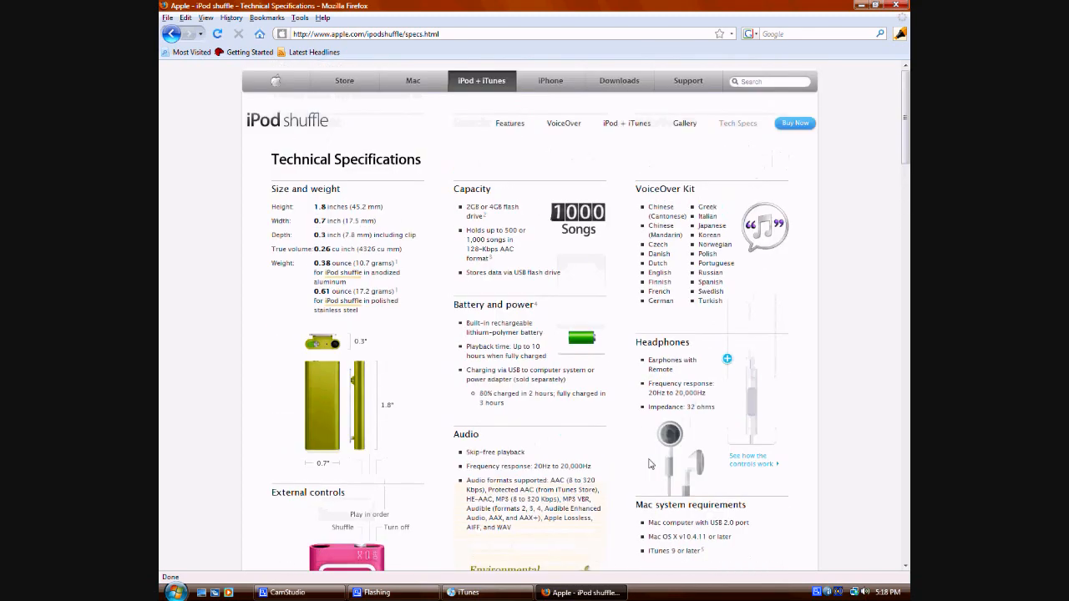
# - Search Google for 'usb' and open the Universal Serial Bus Wikipedia article
pyautogui.click(260, 34)
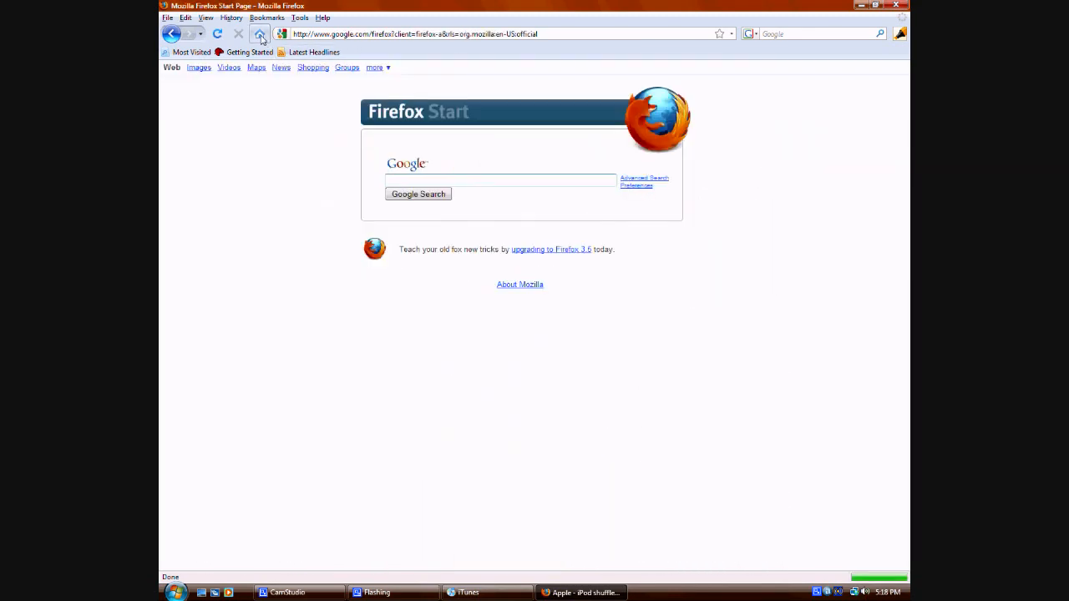
pyautogui.click(261, 33)
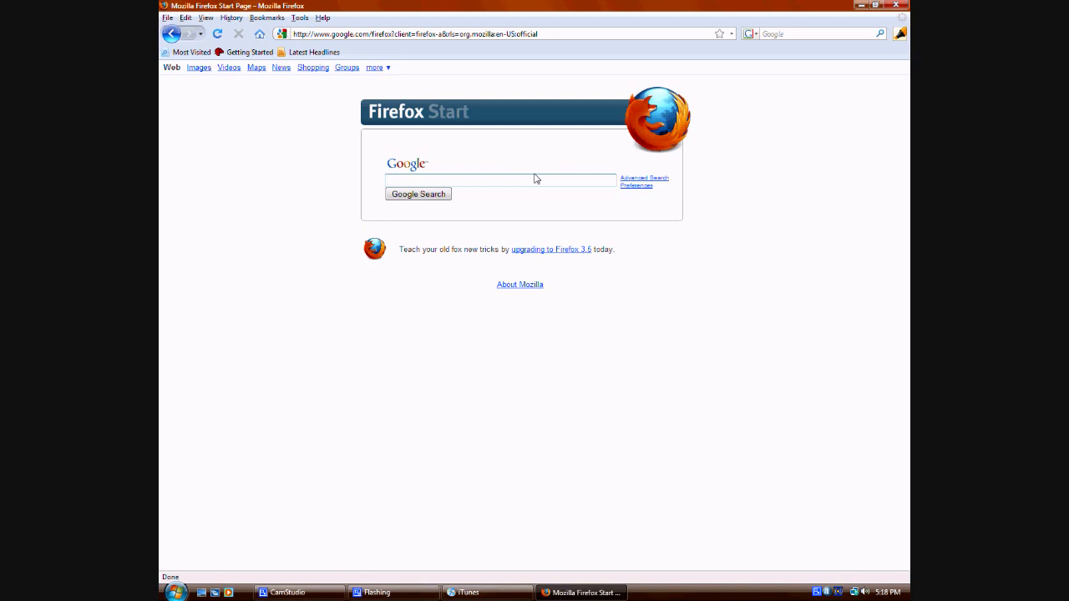
pyautogui.write('usb')
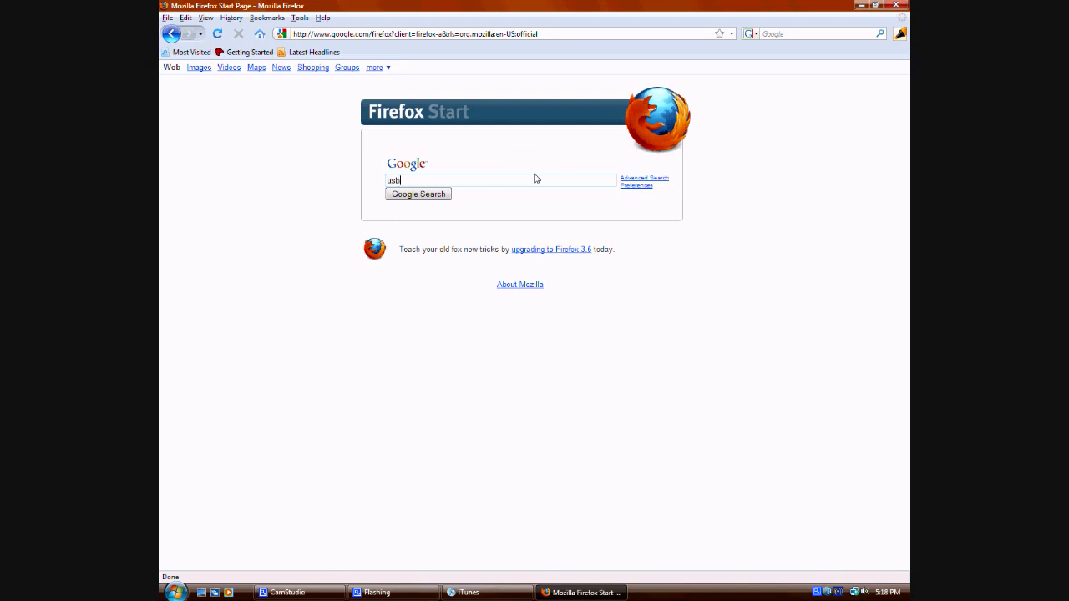
pyautogui.click(418, 194)
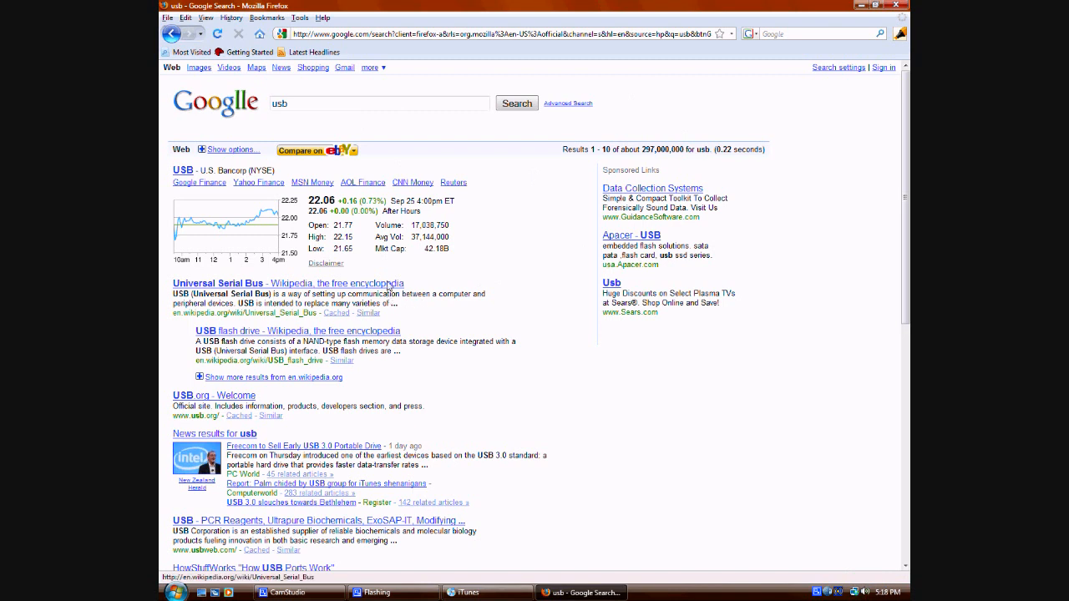
pyautogui.click(288, 284)
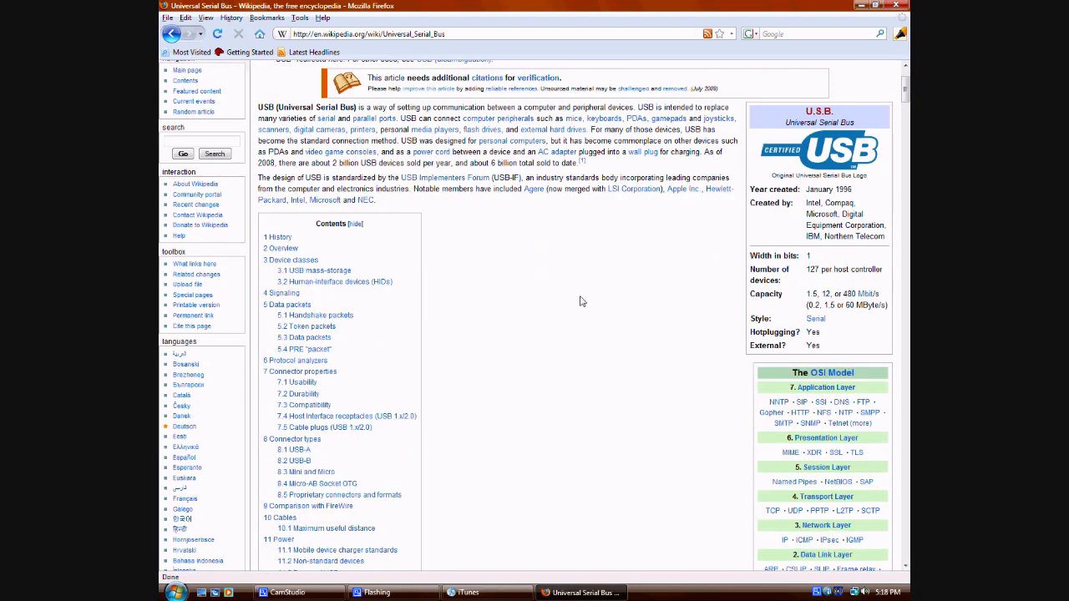
# - Scroll to the History section and open the USB Type A plug photo's file page
pyautogui.scroll(-3)
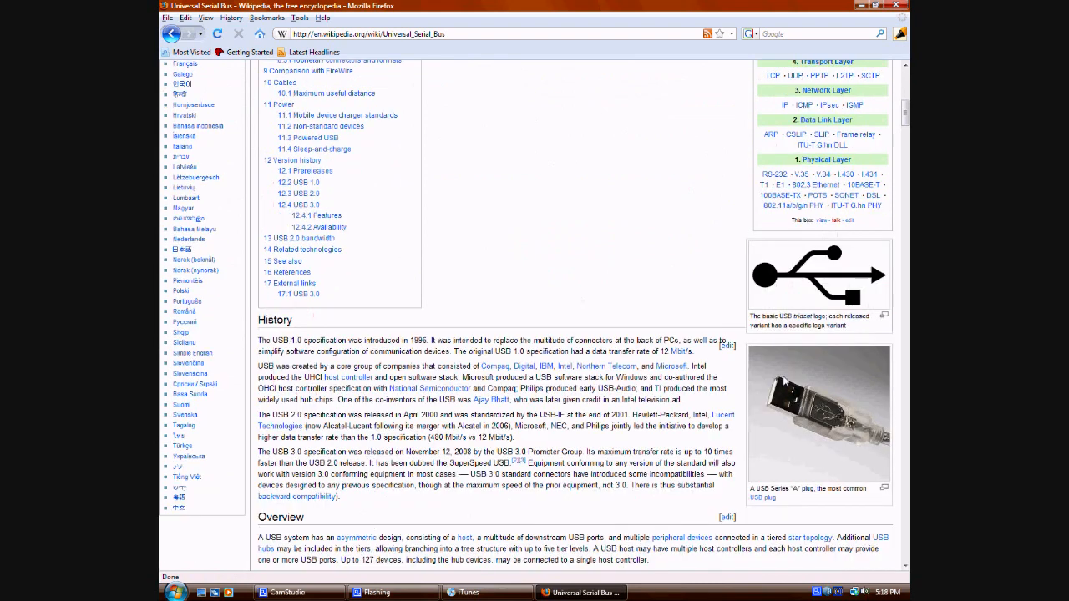
pyautogui.moveTo(788, 445)
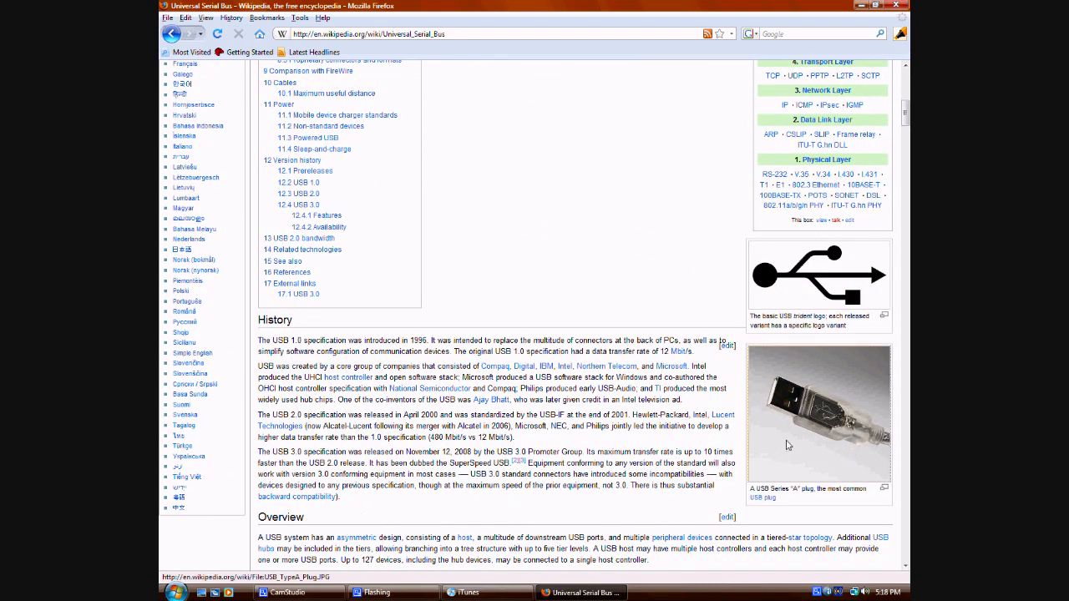
pyautogui.click(818, 415)
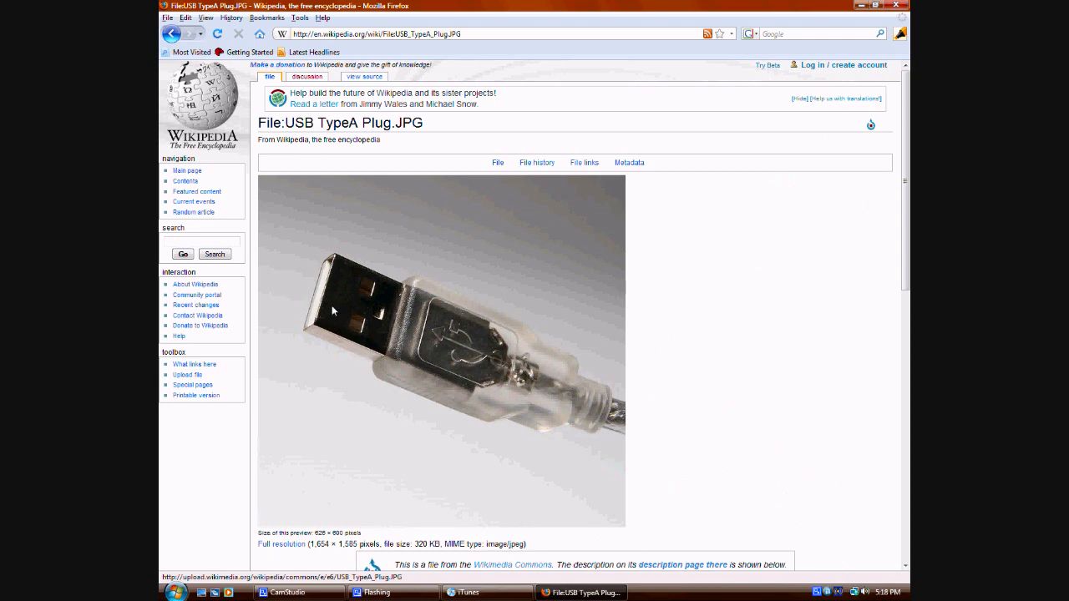
pyautogui.moveTo(441, 349)
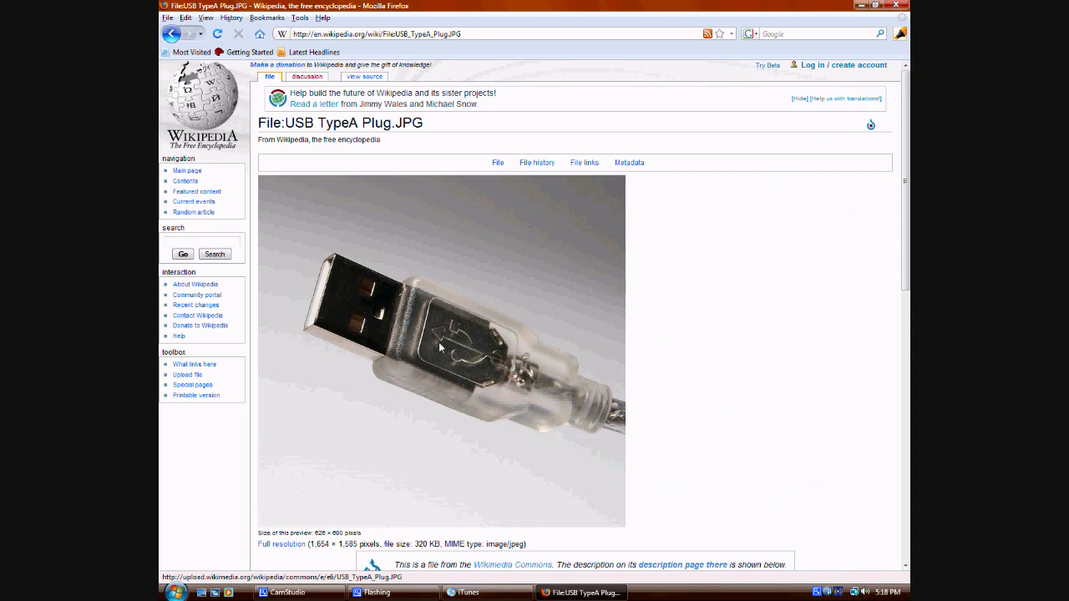
pyautogui.moveTo(351, 340)
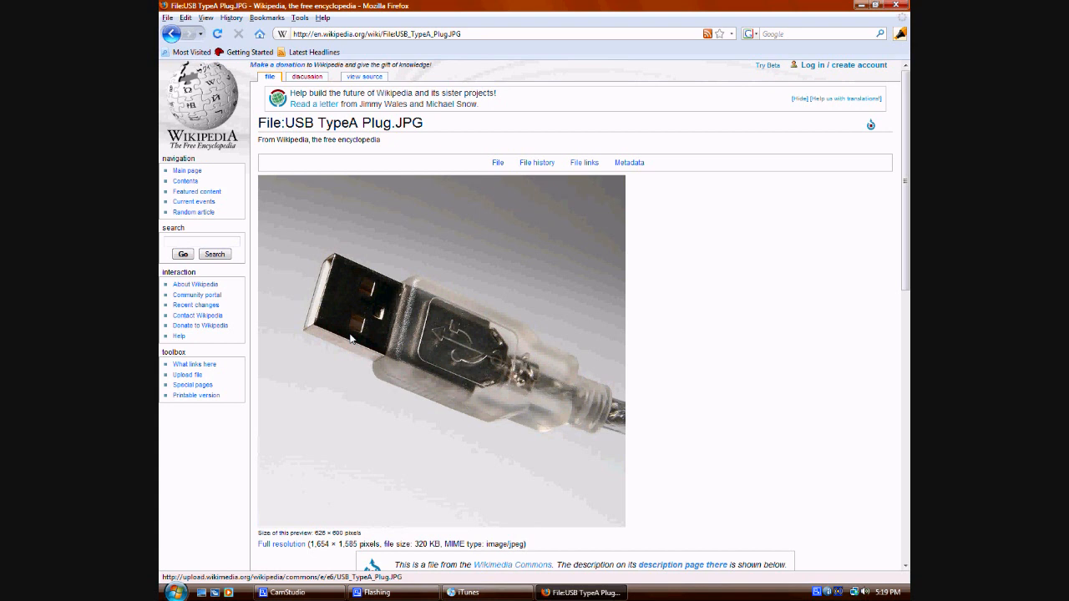
pyautogui.moveTo(320, 334)
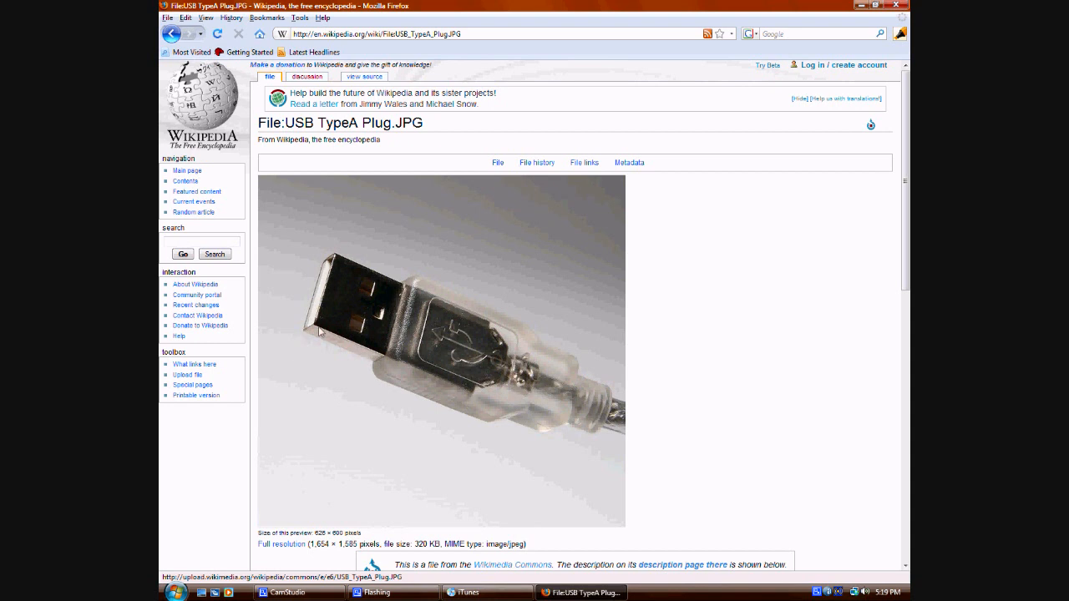
pyautogui.moveTo(333, 280)
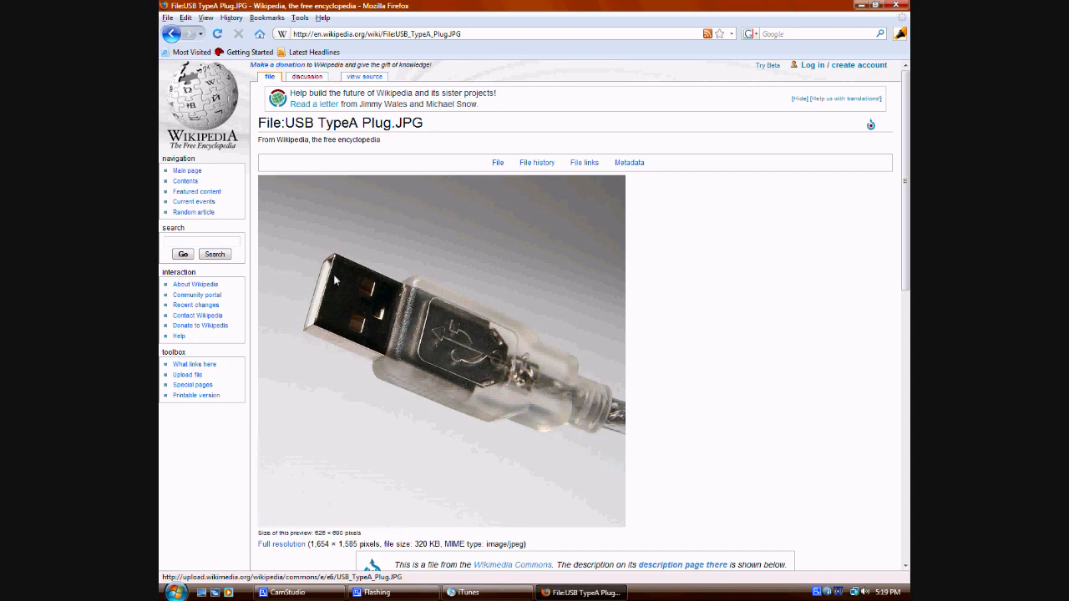
pyautogui.moveTo(331, 282)
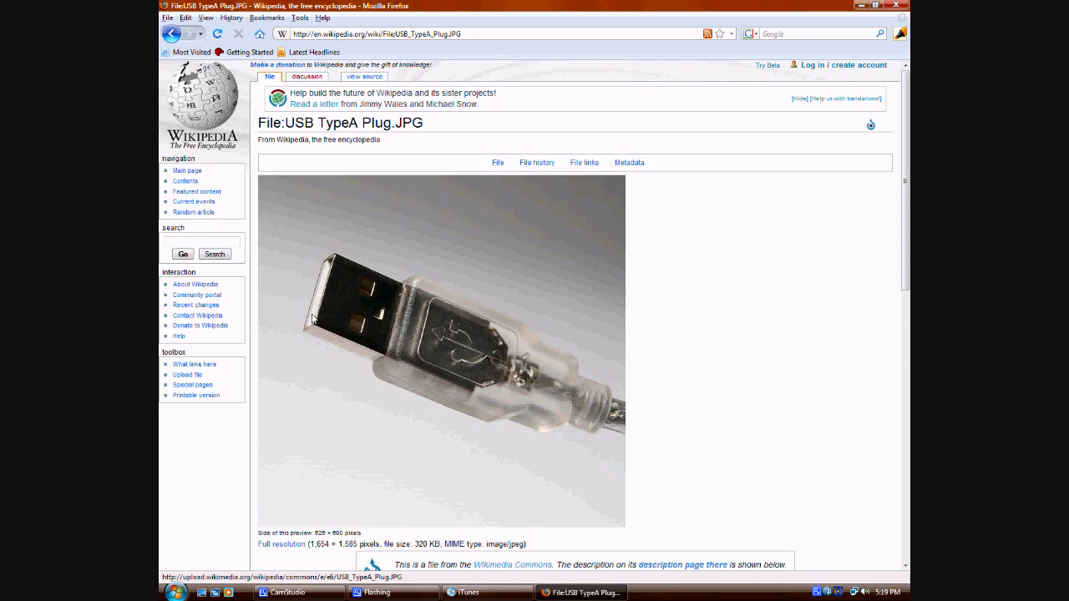
pyautogui.moveTo(334, 276)
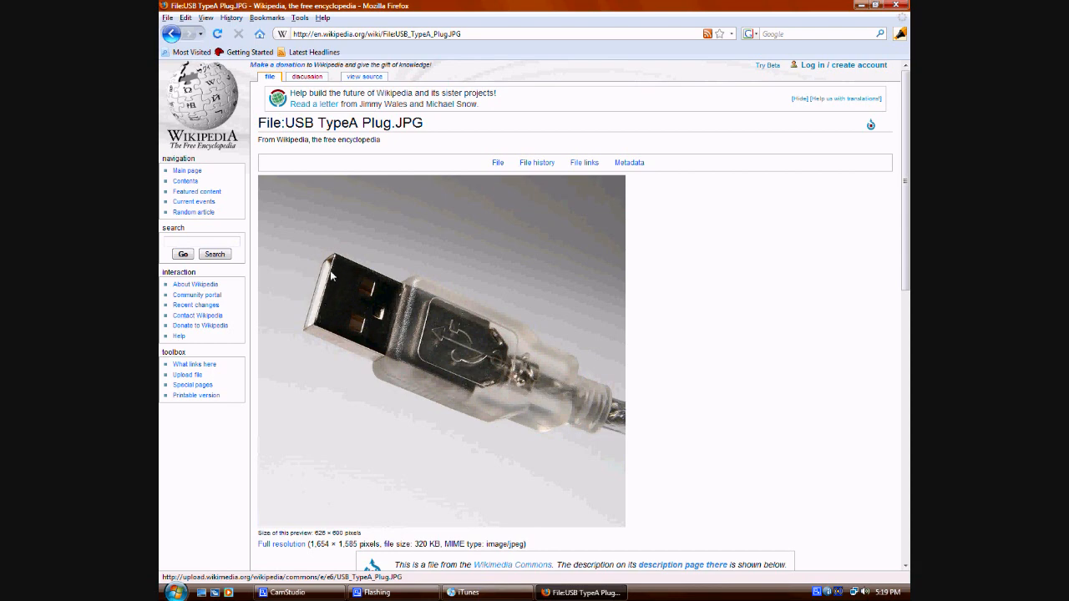
pyautogui.moveTo(328, 314)
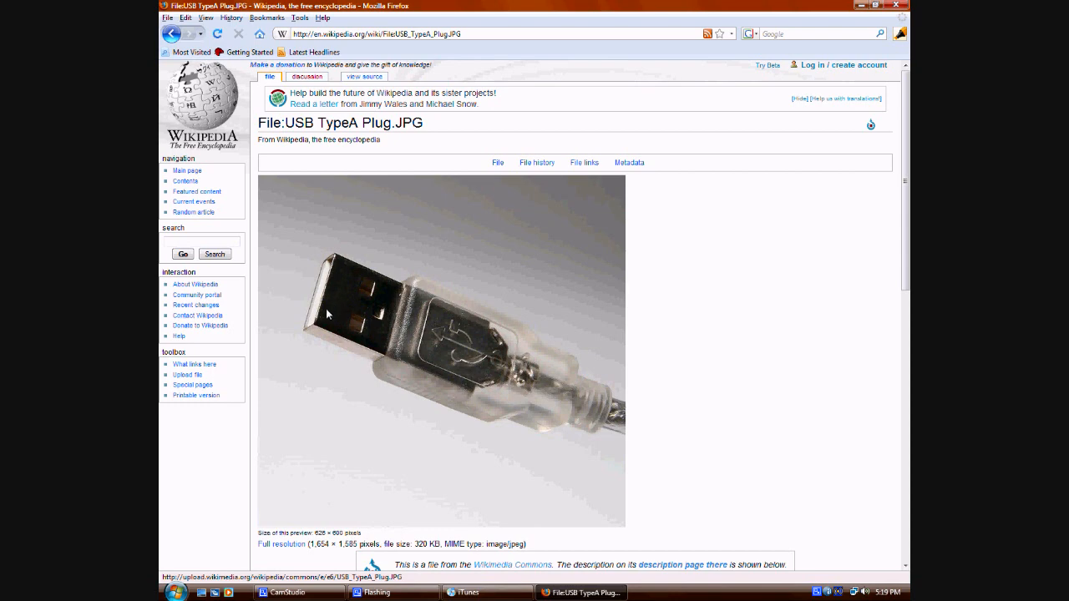
pyautogui.moveTo(561, 405)
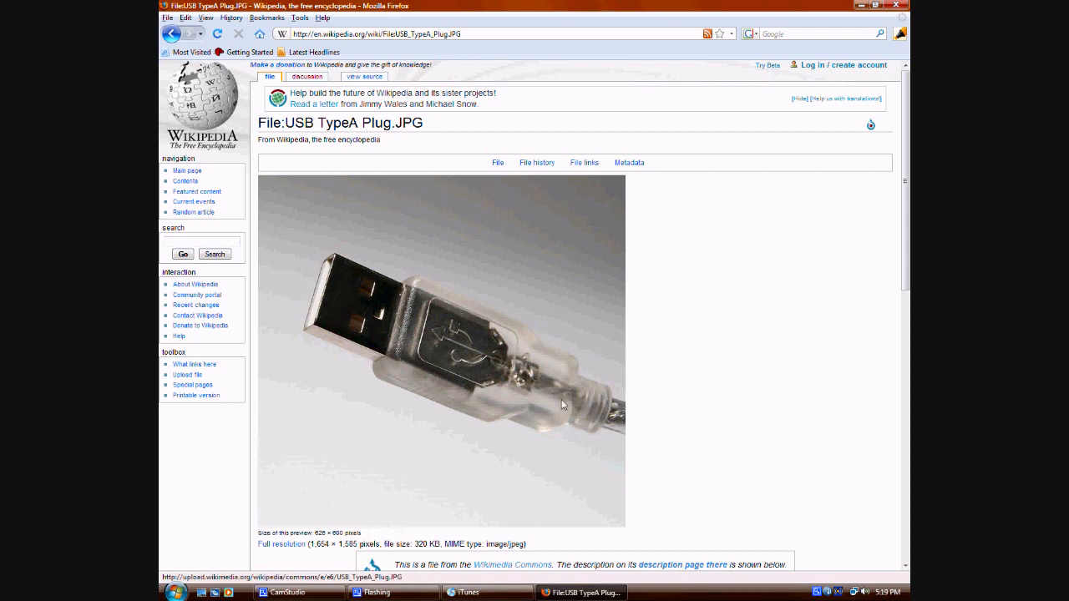